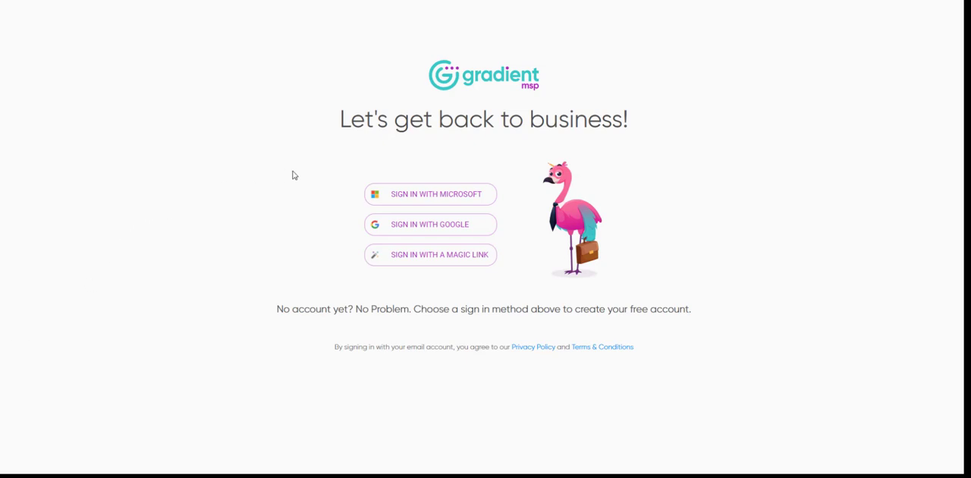
{"action": "mouse_move", "coordinate": [349, 188]}
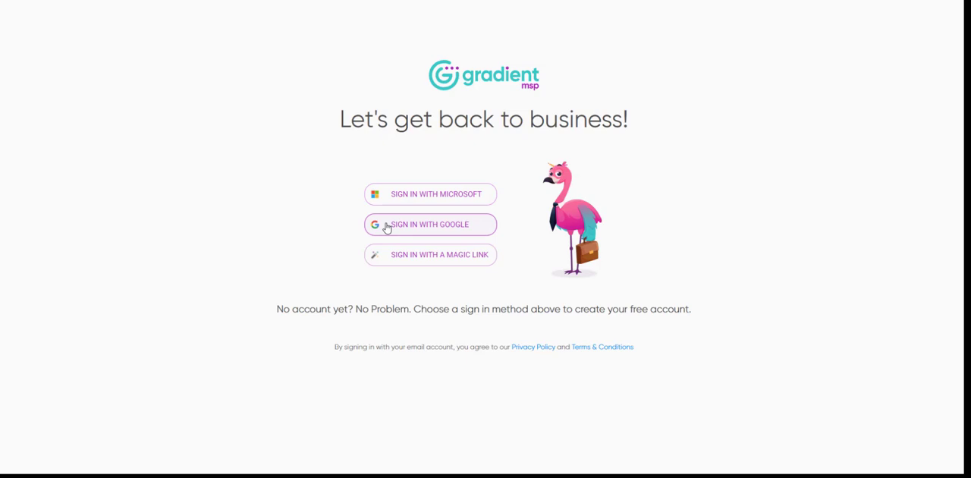
{"action": "mouse_move", "coordinate": [391, 255]}
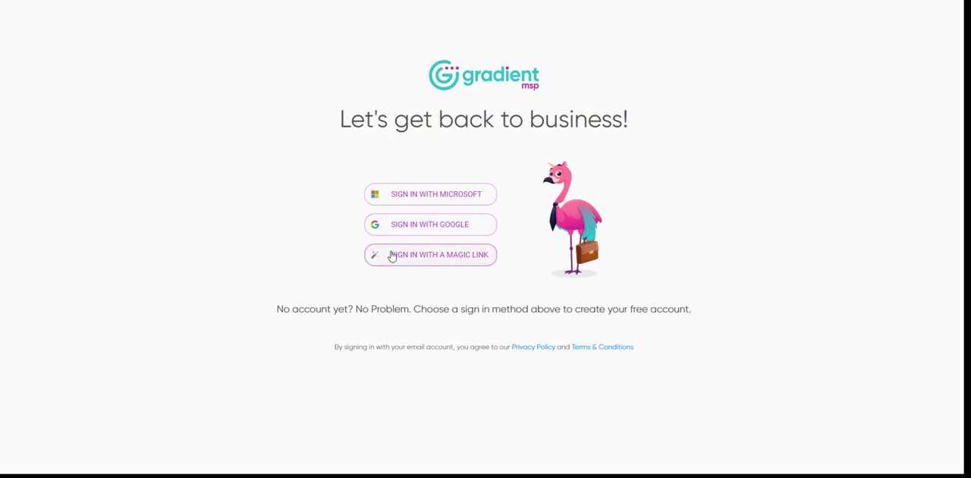
{"action": "mouse_move", "coordinate": [402, 194]}
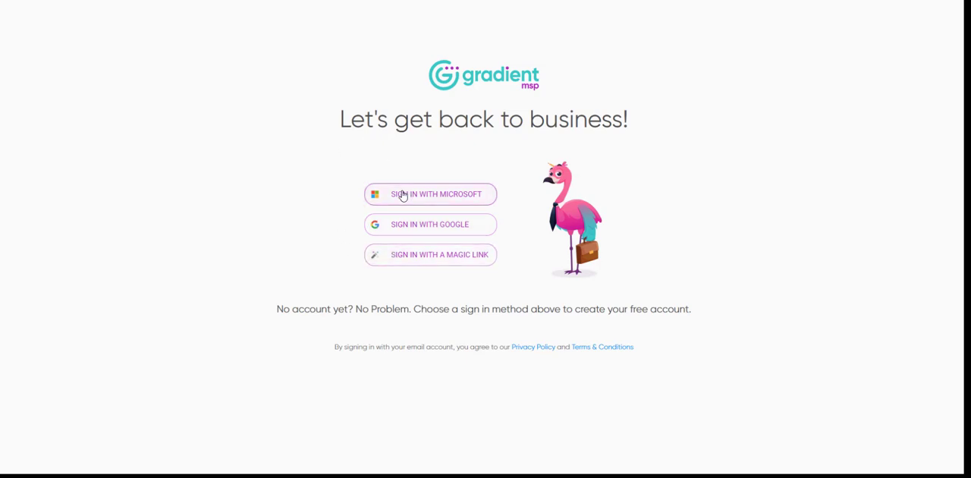
- Sign in to Gradient with the Microsoft account to reach the setup wizard
{"action": "left_click", "coordinate": [431, 194]}
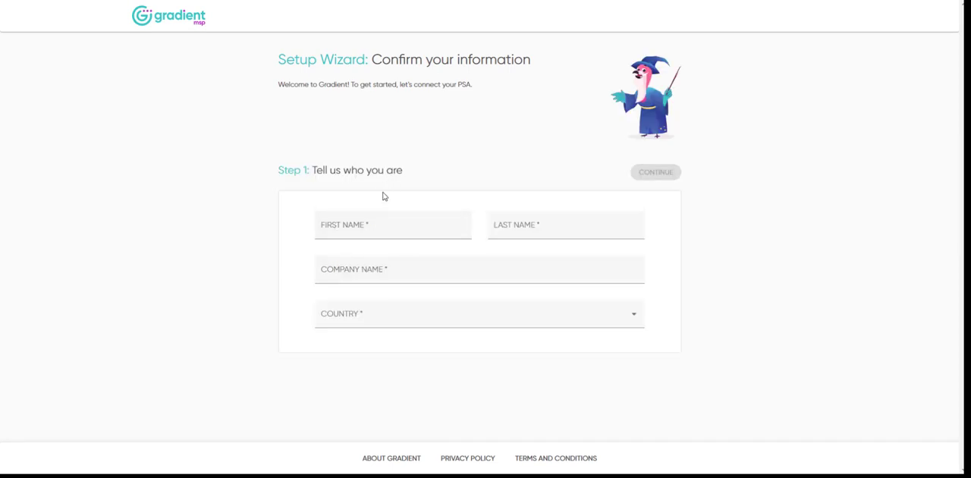
- Enter the name, company Gradient MSP and country Canada, then continue to PSA selection
{"action": "left_click", "coordinate": [393, 224]}
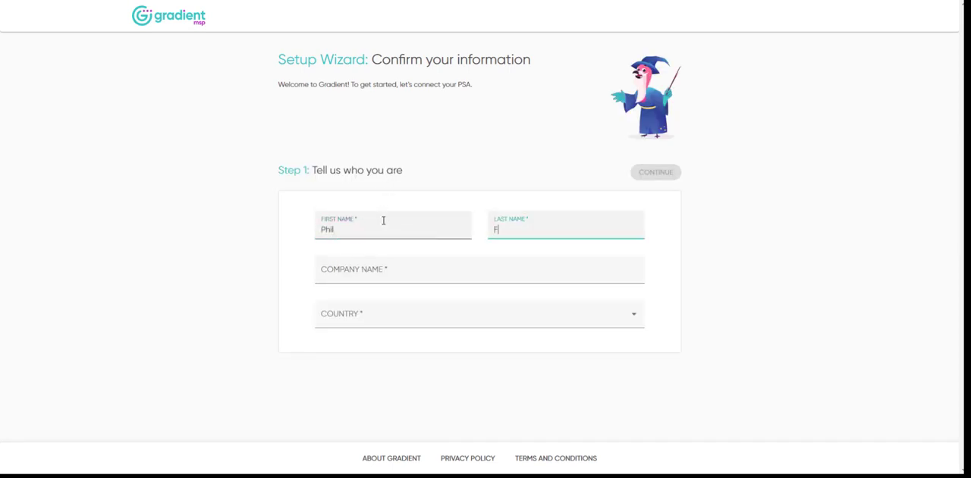
{"action": "type", "text": "lamingo"}
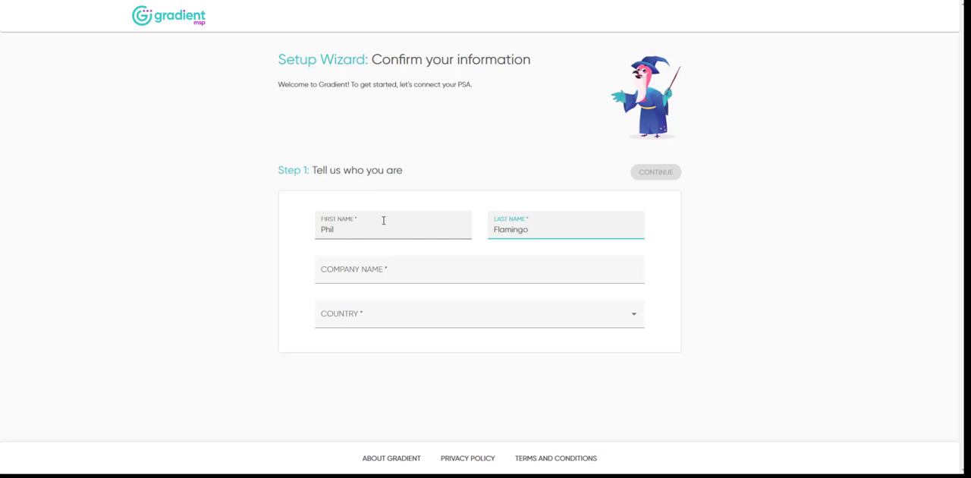
{"action": "type", "text": "Gradient MSP"}
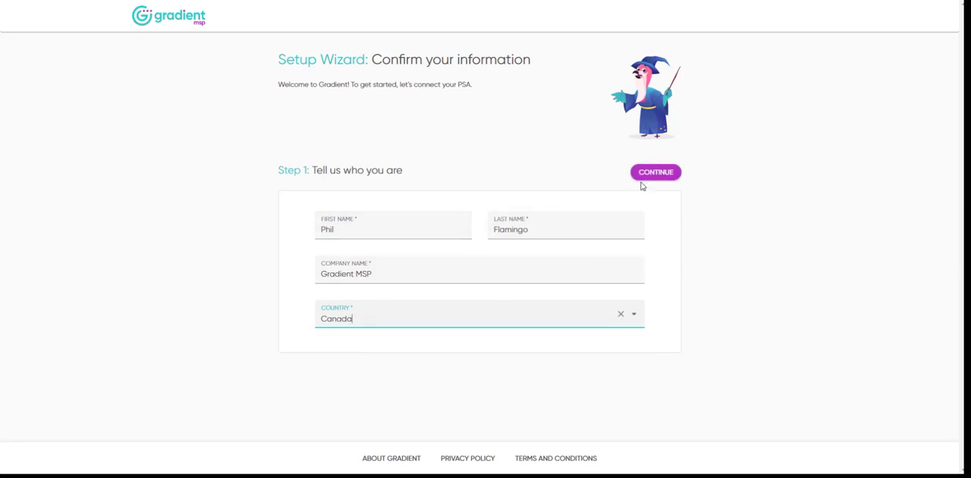
{"action": "left_click", "coordinate": [655, 173]}
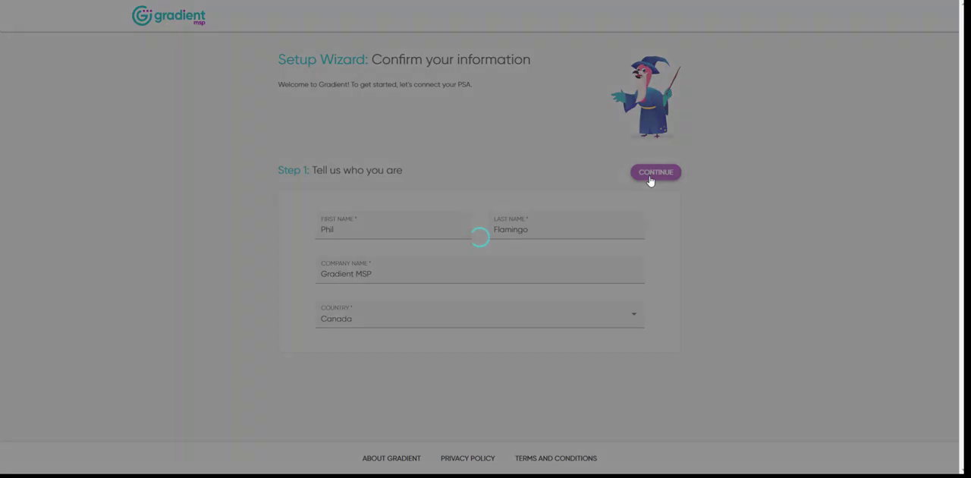
{"action": "left_click", "coordinate": [655, 173]}
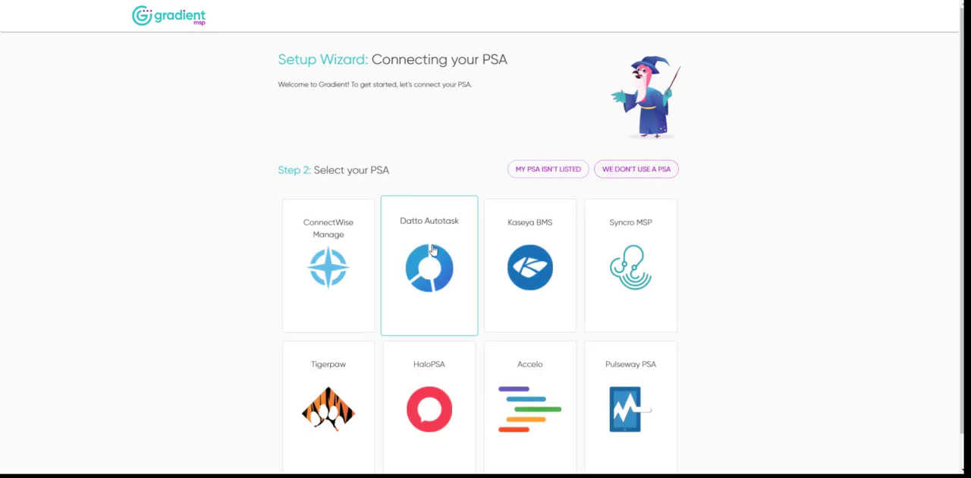
- Choose Datto Autotask as the PSA and continue past the API user instructions
{"action": "left_click", "coordinate": [428, 266]}
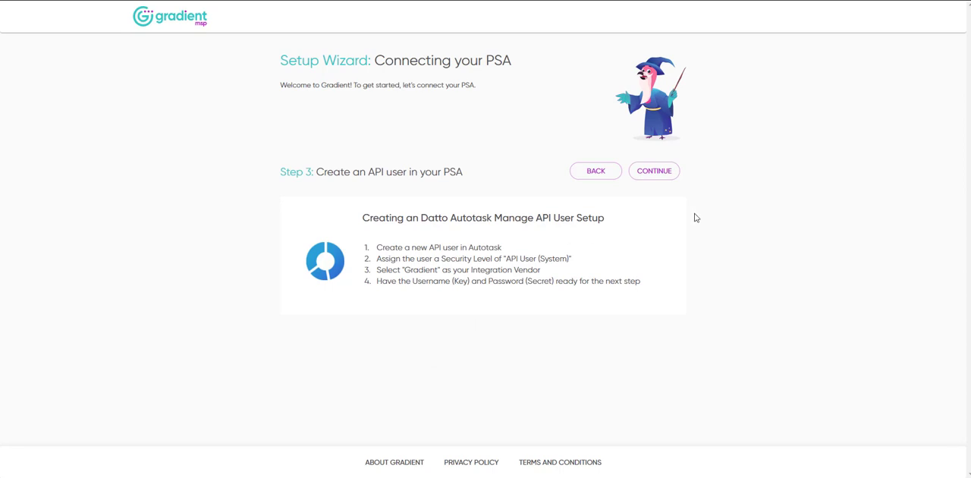
{"action": "mouse_move", "coordinate": [383, 252]}
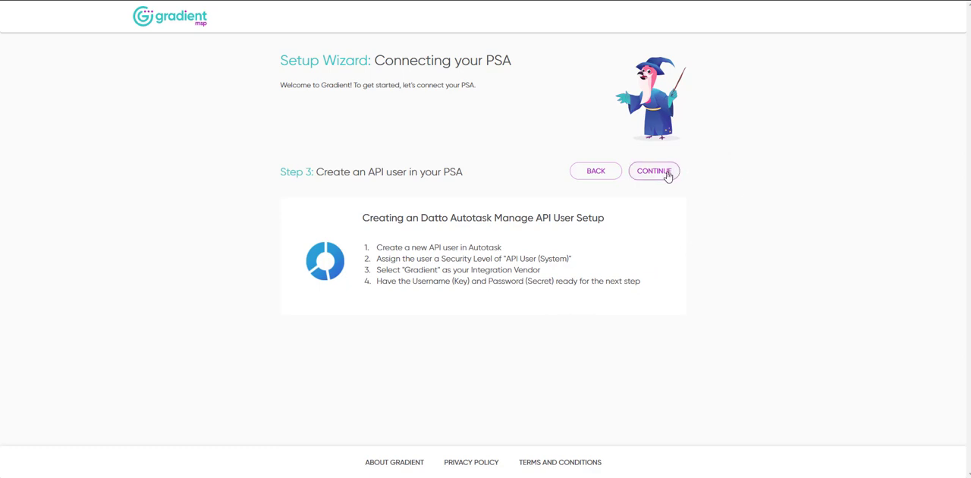
{"action": "left_click", "coordinate": [654, 170]}
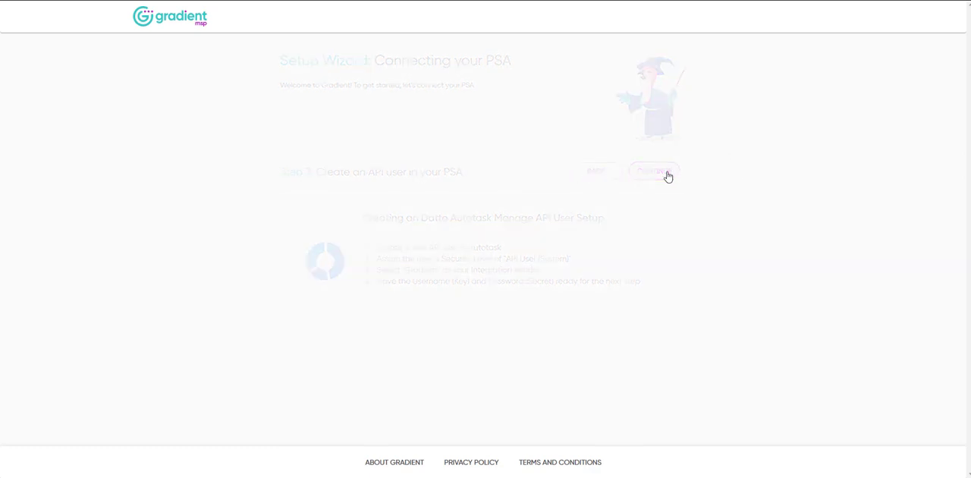
{"action": "left_click", "coordinate": [652, 170]}
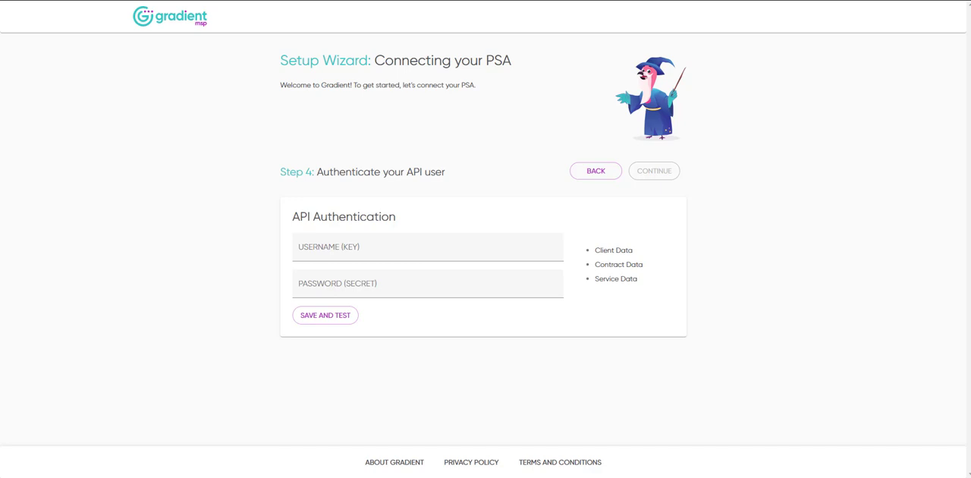
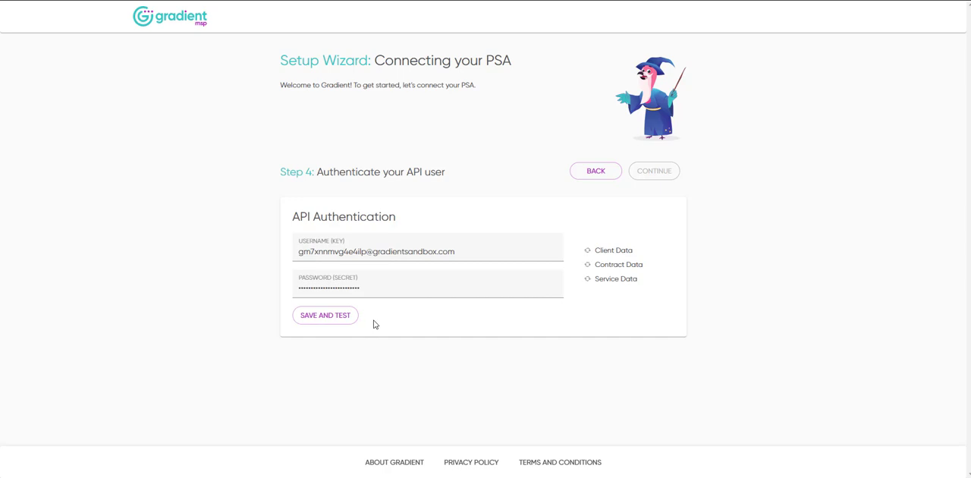
{"action": "left_click", "coordinate": [324, 315]}
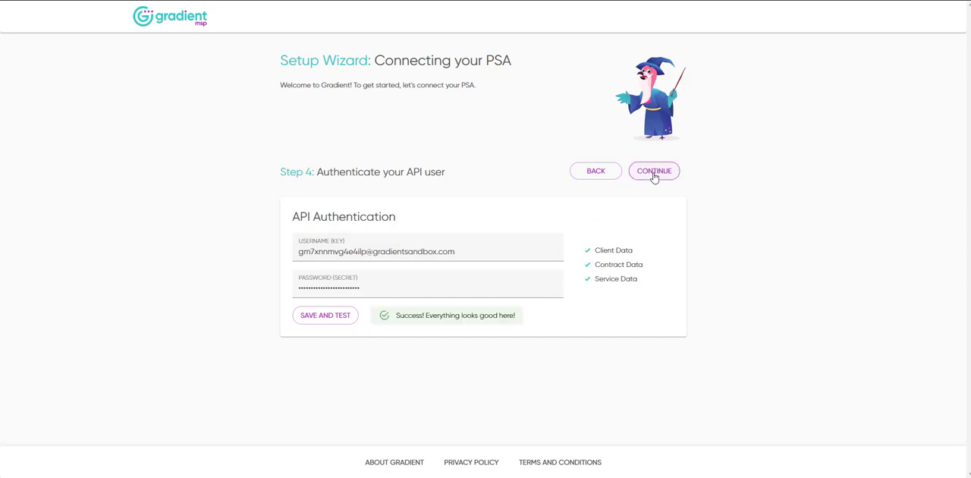
{"action": "left_click", "coordinate": [654, 170]}
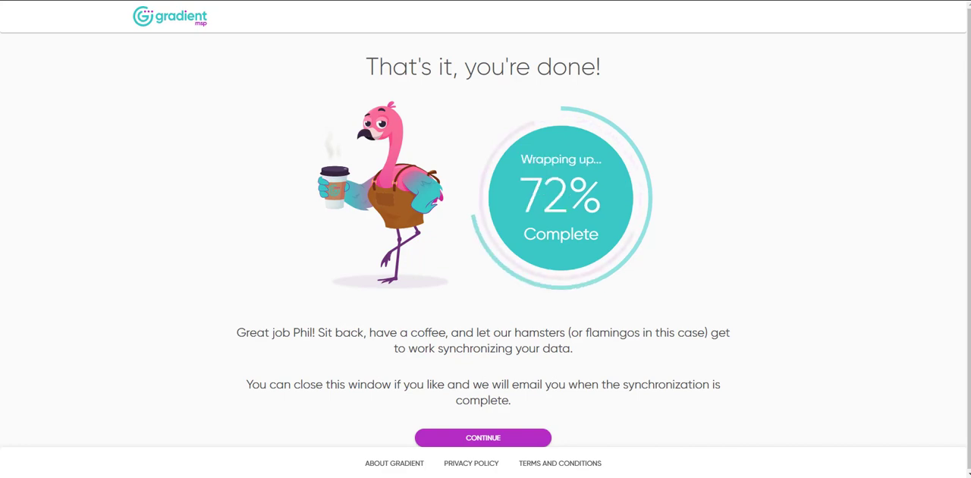
- Continue from the completion screen to the Service Reconciliation dashboard
{"action": "left_click", "coordinate": [482, 437]}
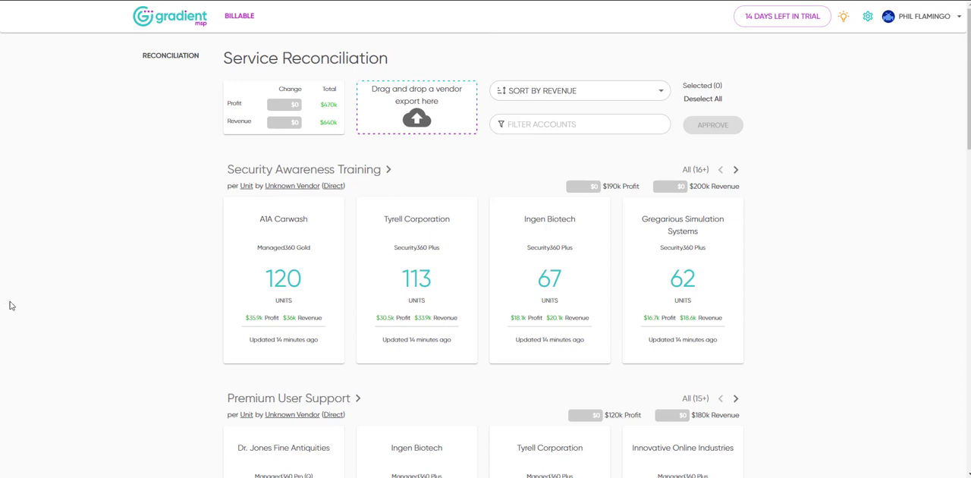
{"action": "mouse_move", "coordinate": [210, 264]}
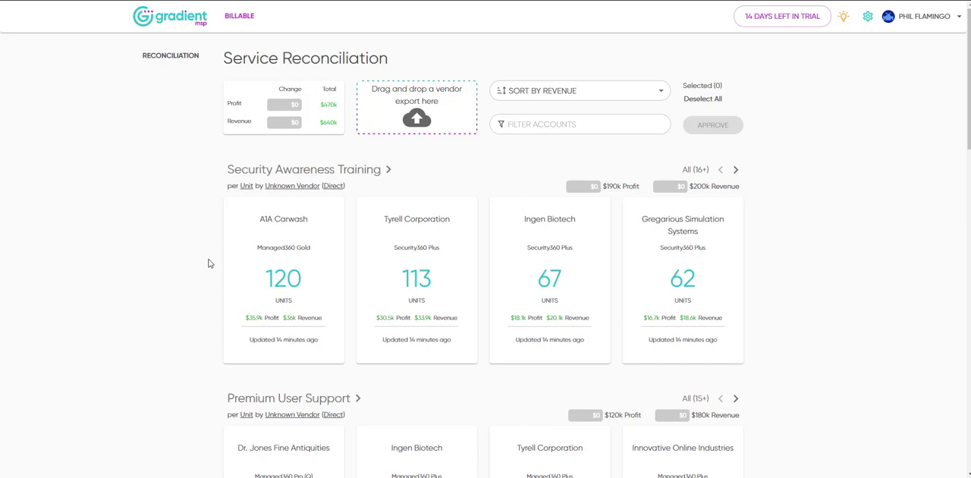
{"action": "mouse_move", "coordinate": [216, 225]}
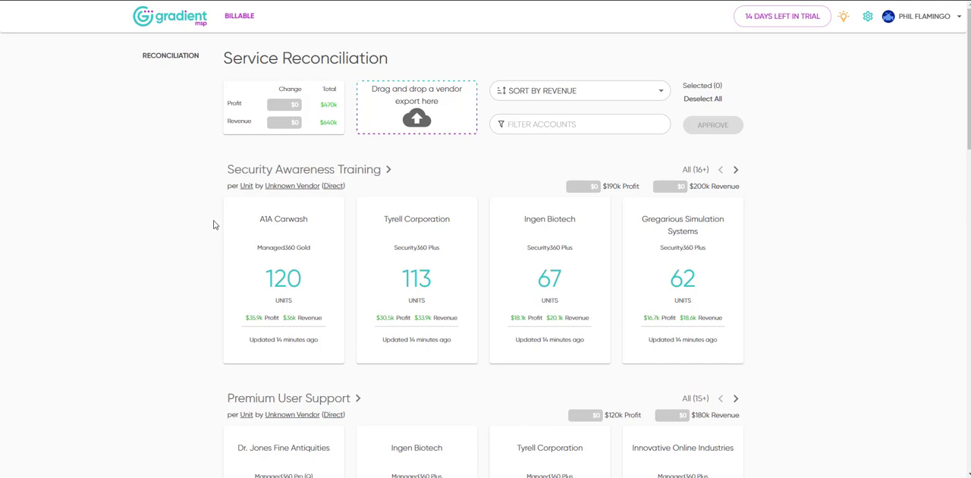
{"action": "mouse_move", "coordinate": [206, 179]}
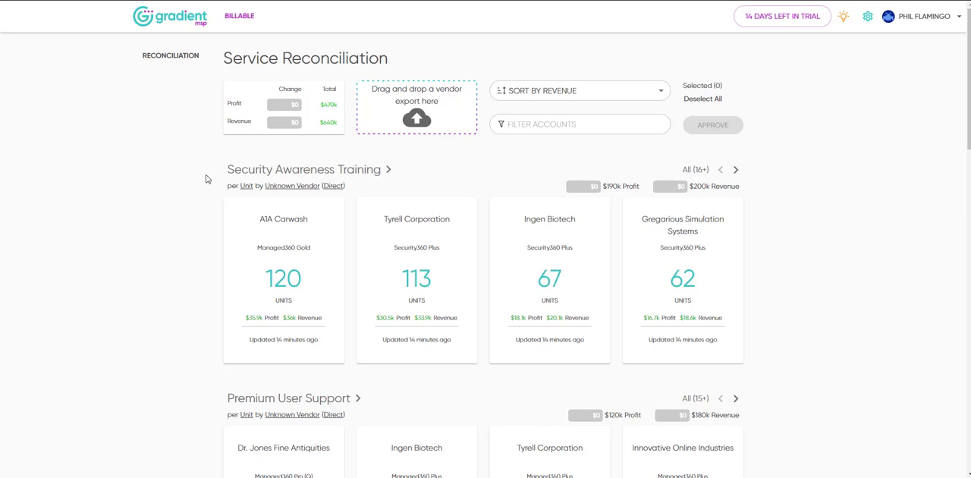
{"action": "mouse_move", "coordinate": [206, 167]}
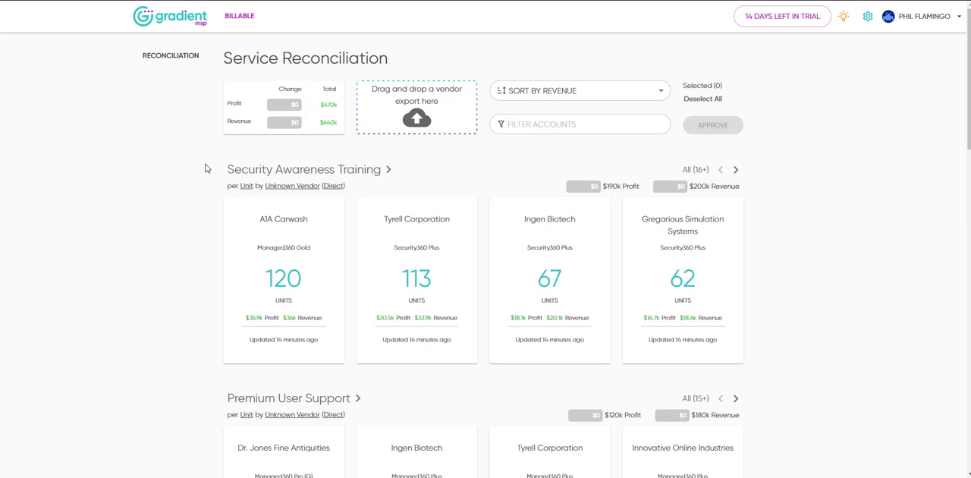
{"action": "mouse_move", "coordinate": [206, 170]}
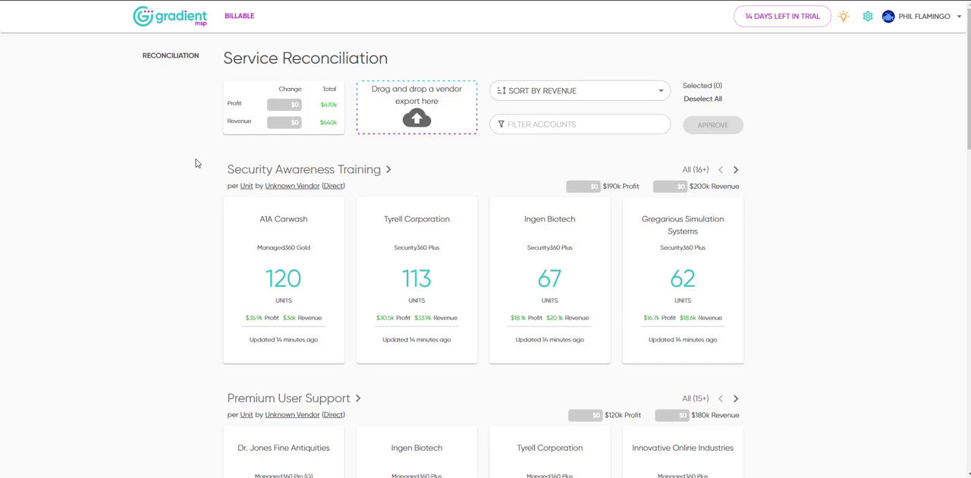
{"action": "mouse_move", "coordinate": [185, 164]}
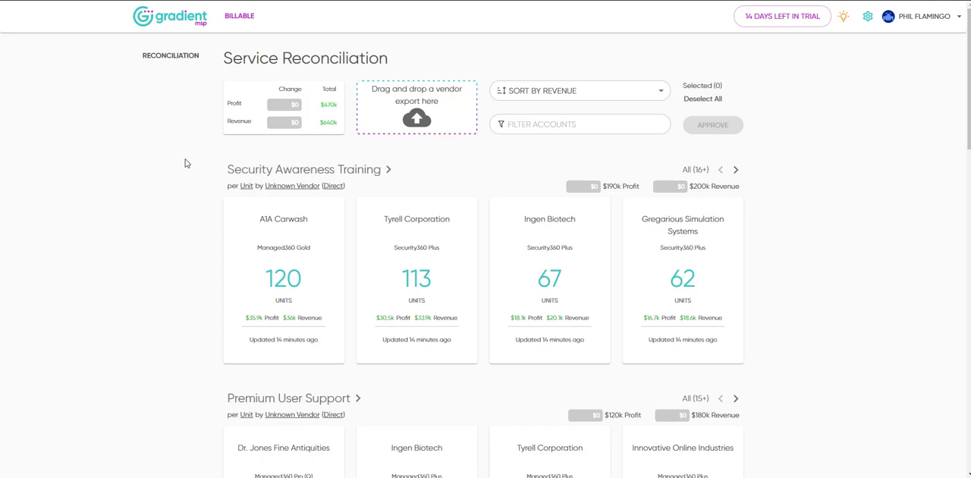
{"action": "mouse_move", "coordinate": [200, 132]}
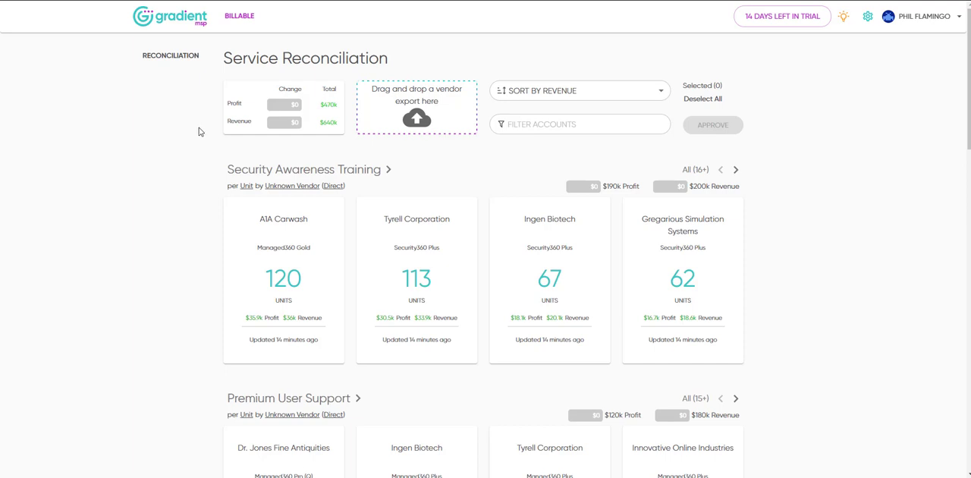
{"action": "mouse_move", "coordinate": [208, 101]}
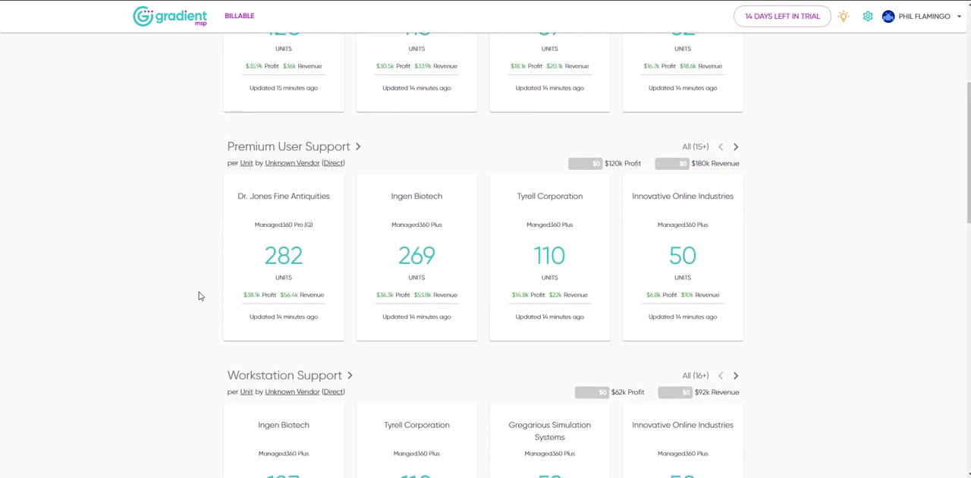
{"action": "scroll", "scroll_direction": "down", "scroll_amount": 3}
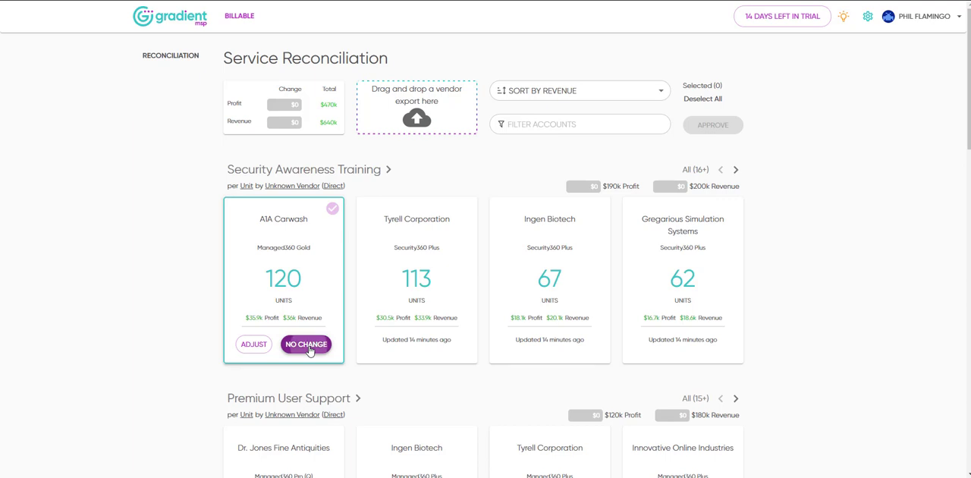
{"action": "left_click", "coordinate": [306, 345]}
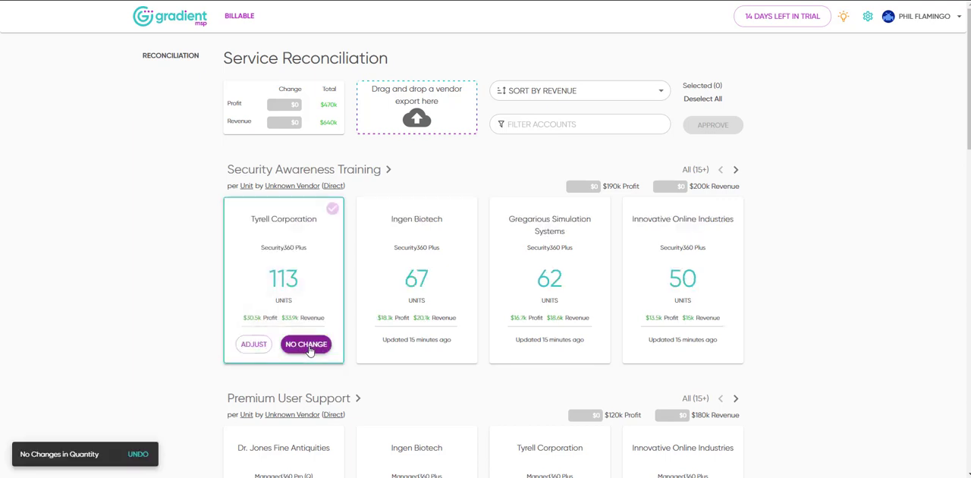
{"action": "left_click", "coordinate": [306, 343]}
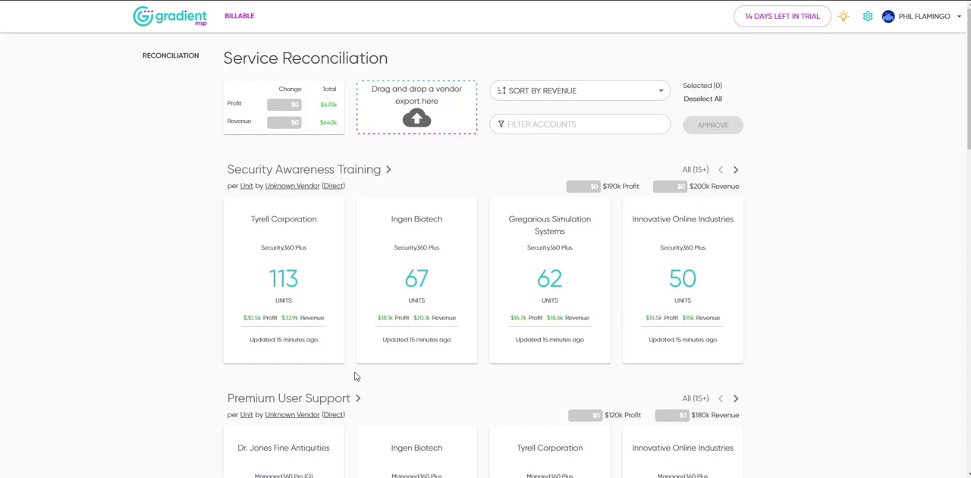
{"action": "mouse_move", "coordinate": [379, 376]}
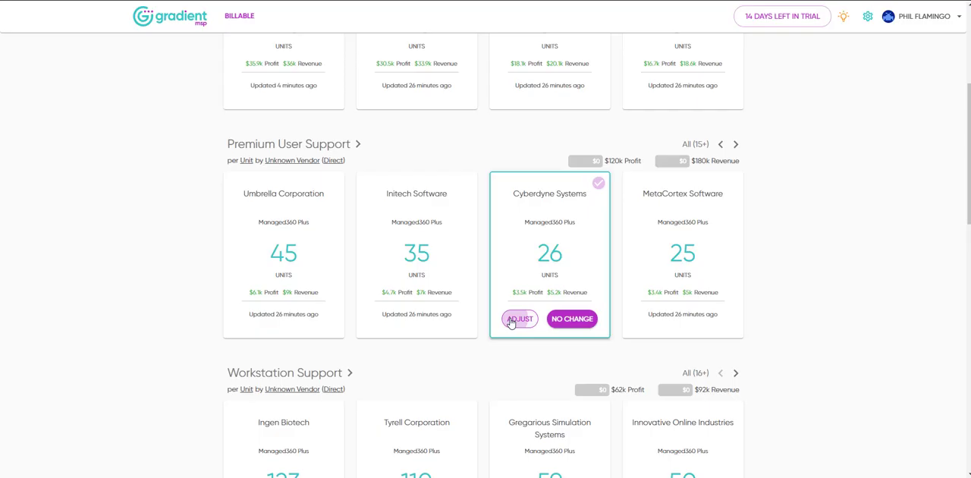
- Adjust Cyberdyne Systems' Premium User Support quantity to 5 units and update it
{"action": "left_click", "coordinate": [519, 318]}
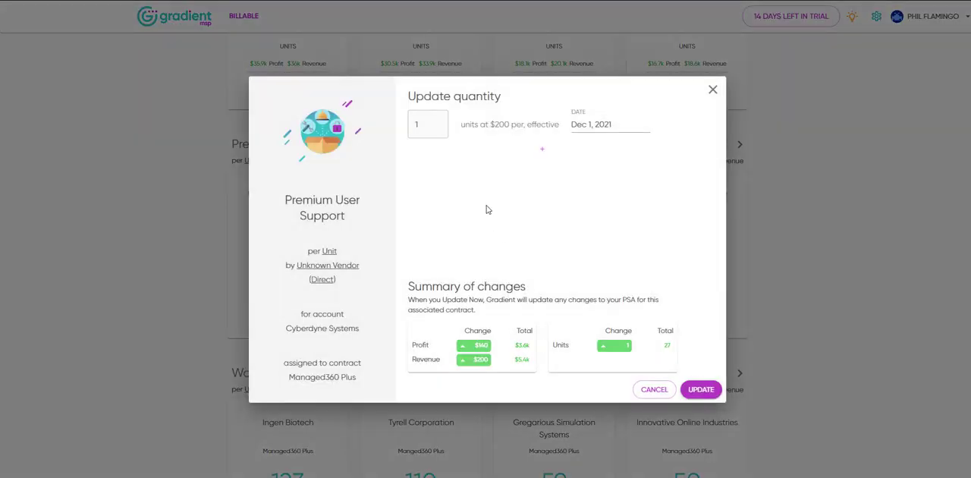
{"action": "left_click", "coordinate": [437, 121]}
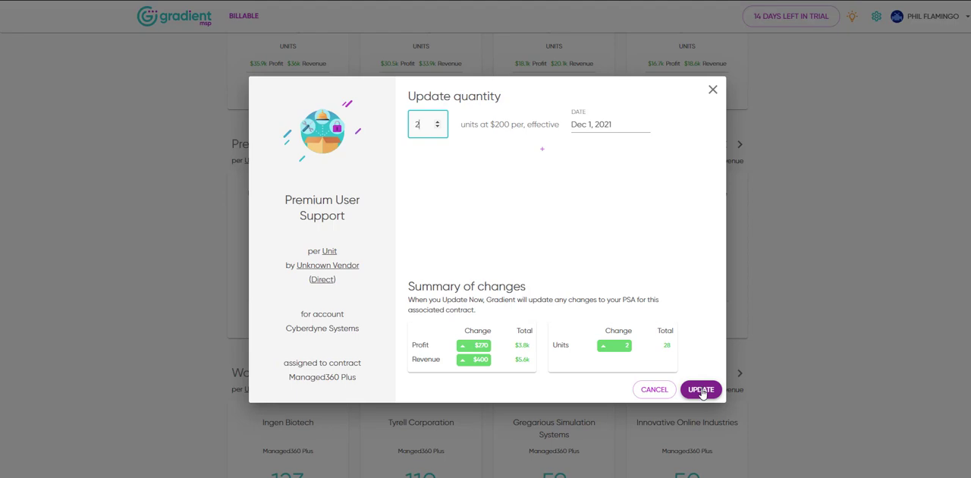
{"action": "left_click", "coordinate": [699, 388]}
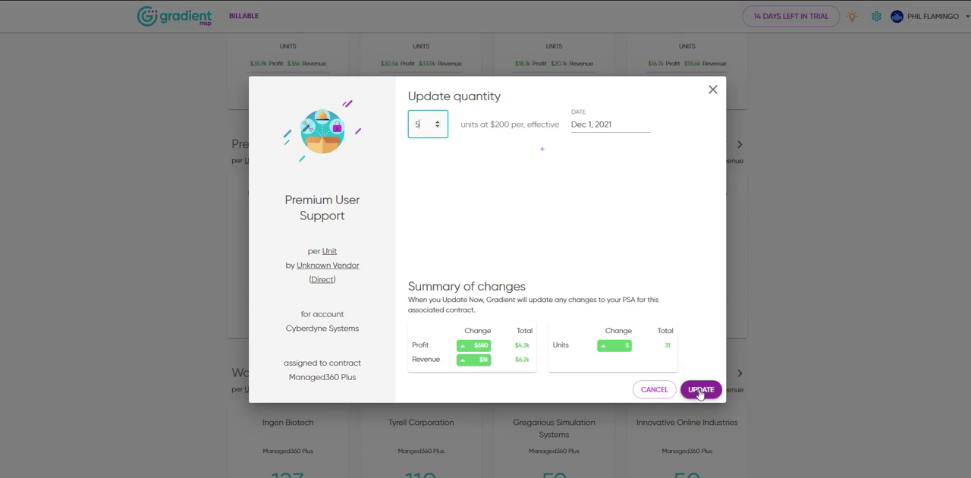
{"action": "left_click", "coordinate": [699, 388]}
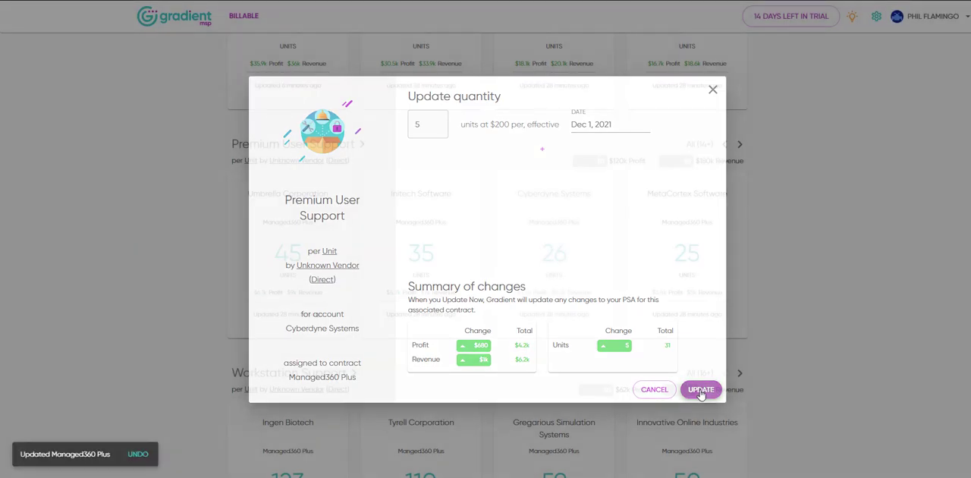
{"action": "left_click", "coordinate": [701, 388]}
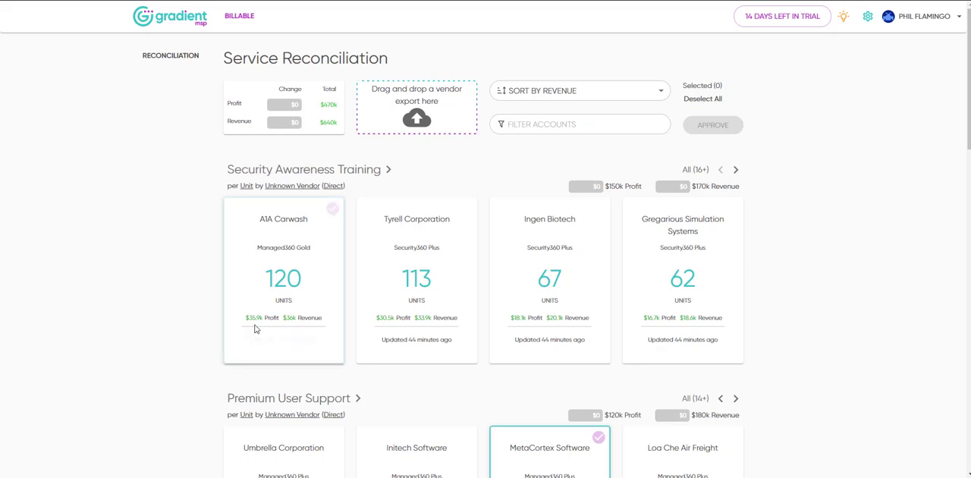
- Approve the four checked Security Awareness Training quantities together
{"action": "scroll", "scroll_direction": "down", "scroll_amount": 3}
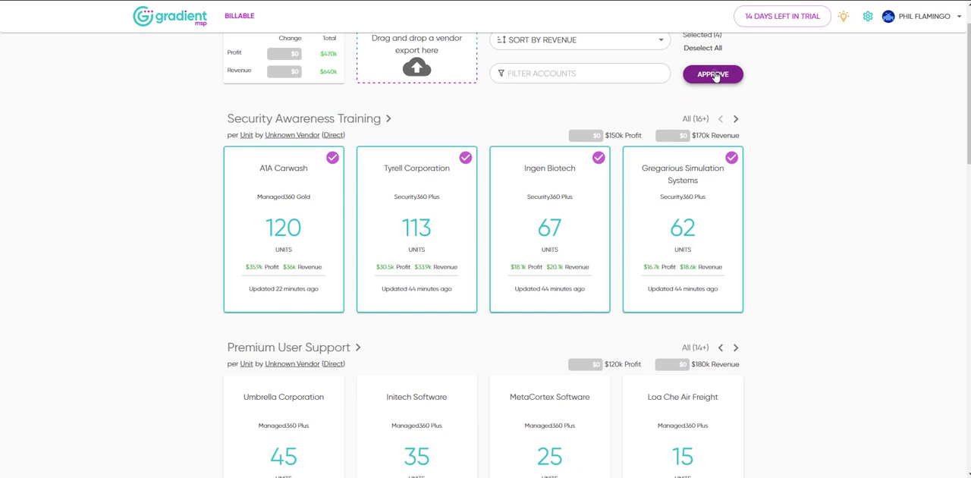
{"action": "left_click", "coordinate": [713, 74]}
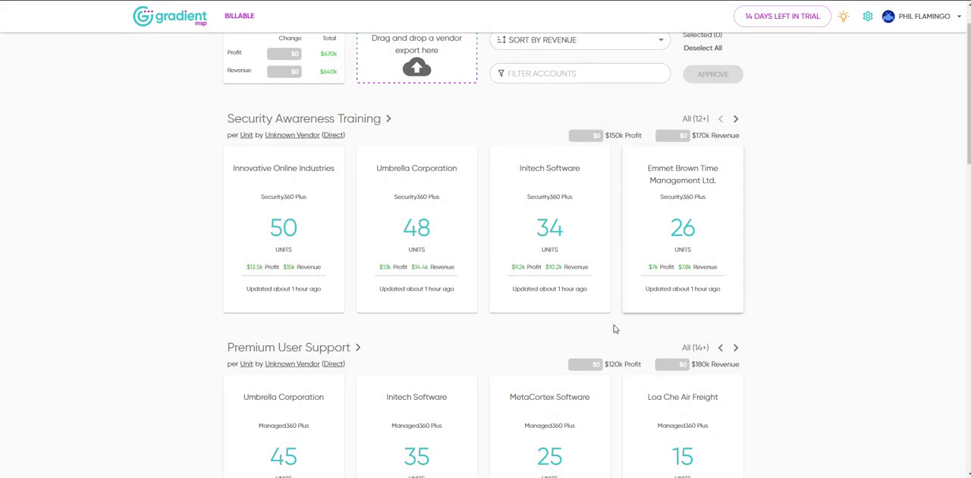
{"action": "mouse_move", "coordinate": [569, 370]}
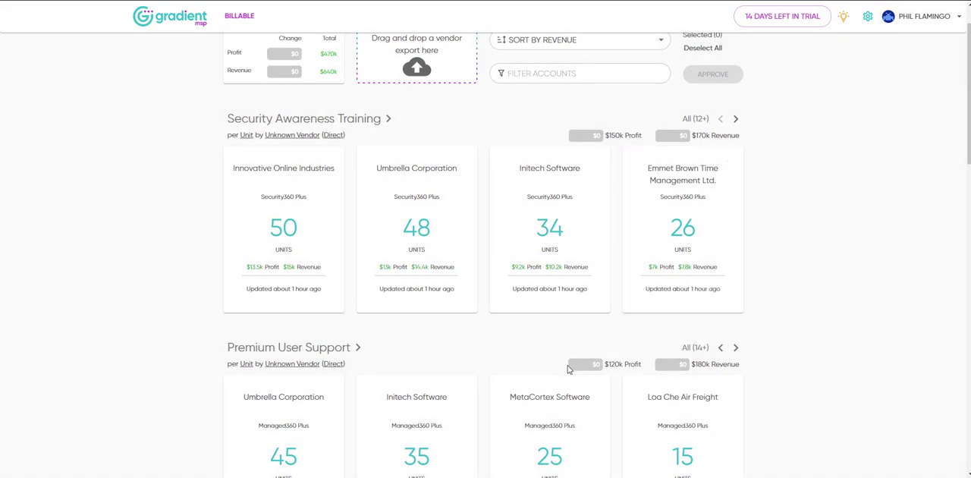
{"action": "scroll", "scroll_direction": "down", "scroll_amount": 3}
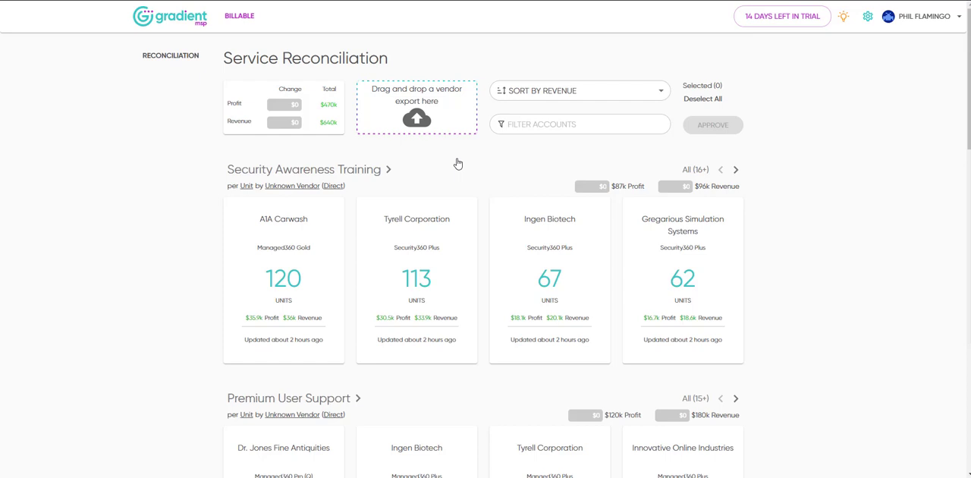
{"action": "mouse_move", "coordinate": [463, 161]}
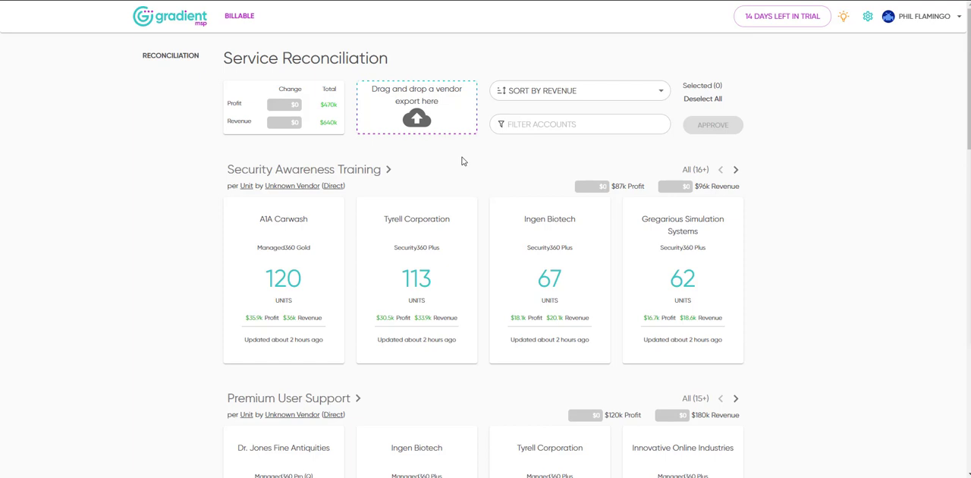
{"action": "mouse_move", "coordinate": [438, 85]}
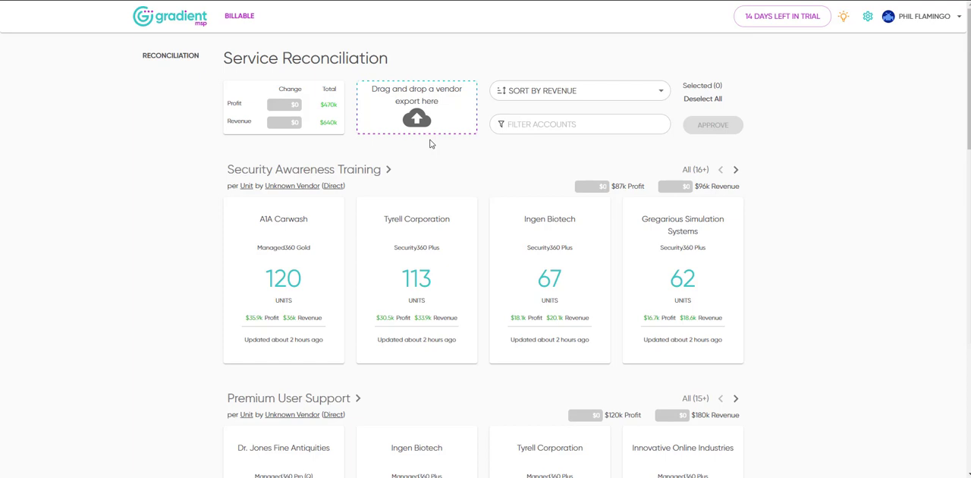
{"action": "mouse_move", "coordinate": [424, 155]}
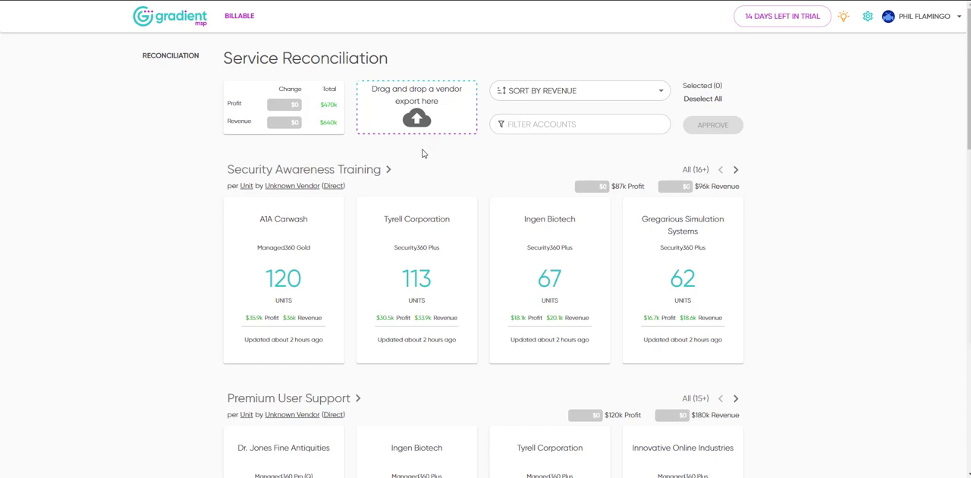
{"action": "mouse_move", "coordinate": [466, 143]}
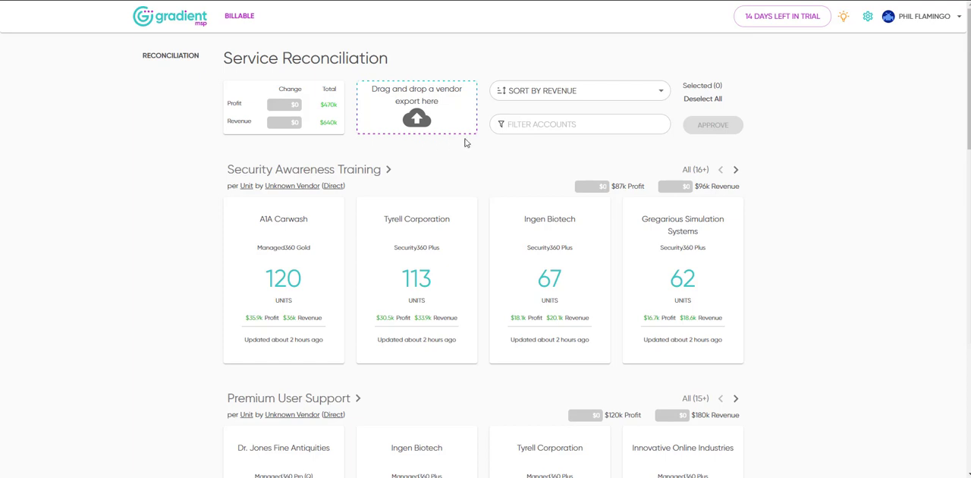
{"action": "mouse_move", "coordinate": [899, 176]}
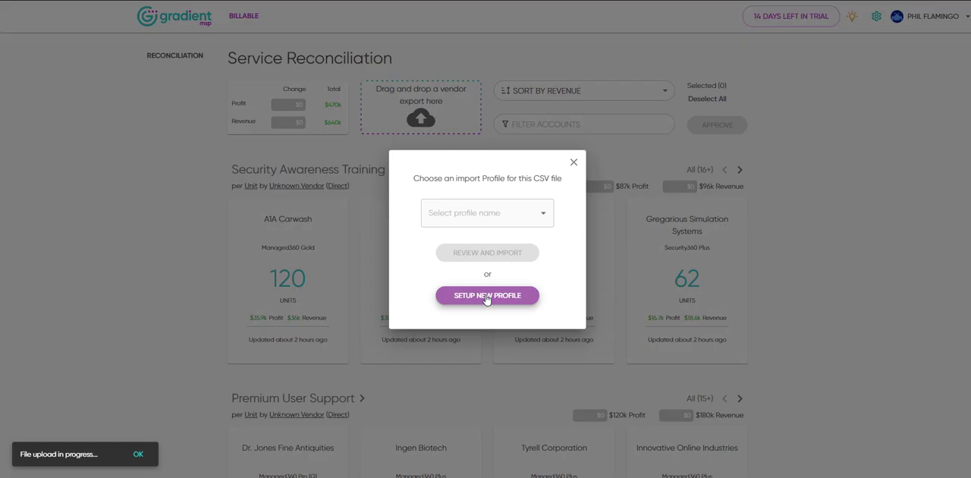
- Create a mapping profile named New Vendor associated with Acronis and continue to field mapping
{"action": "left_click", "coordinate": [487, 294]}
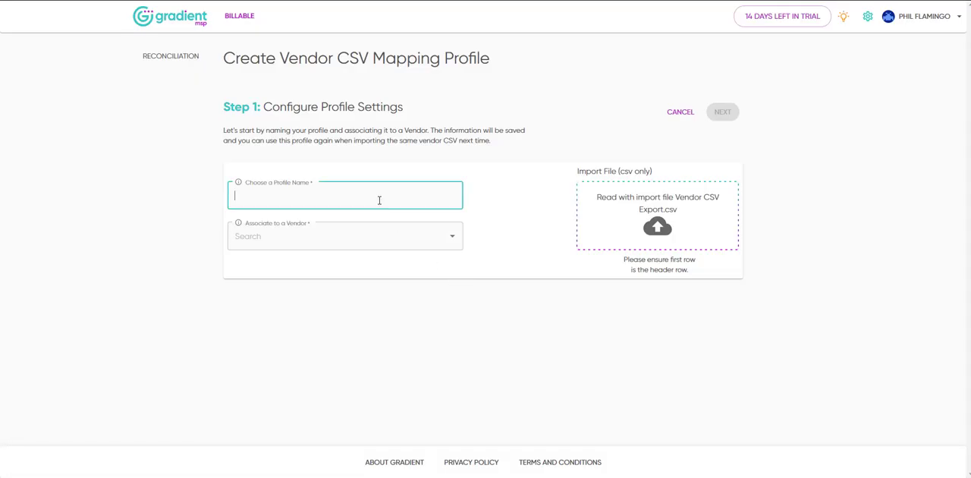
{"action": "type", "text": "Ne"}
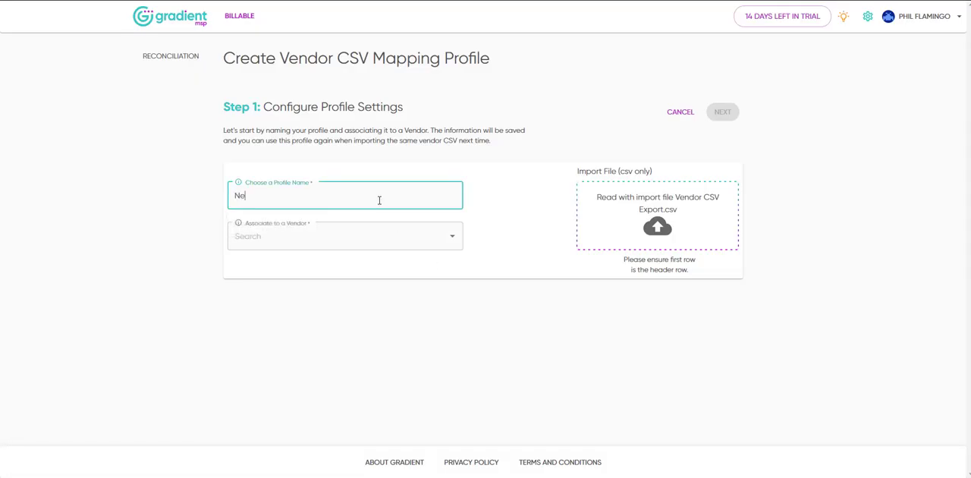
{"action": "type", "text": "New Vendor"}
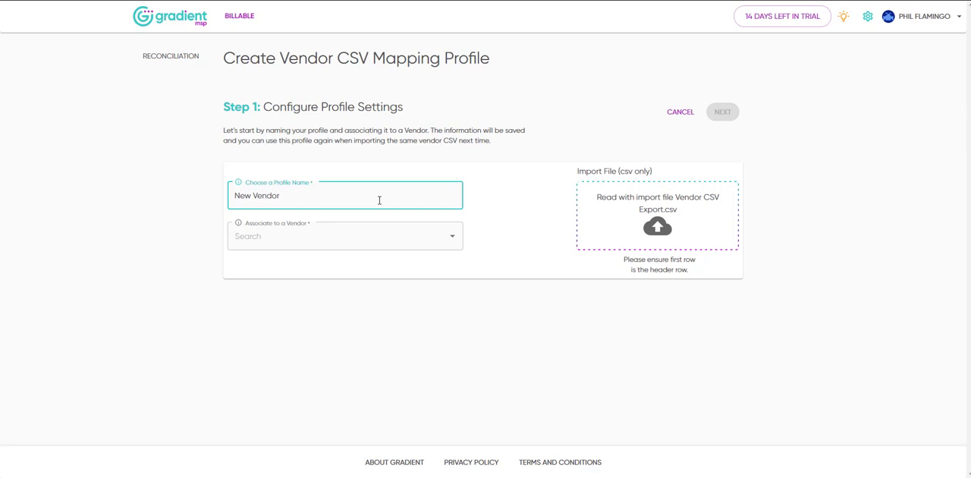
{"action": "left_click", "coordinate": [344, 236]}
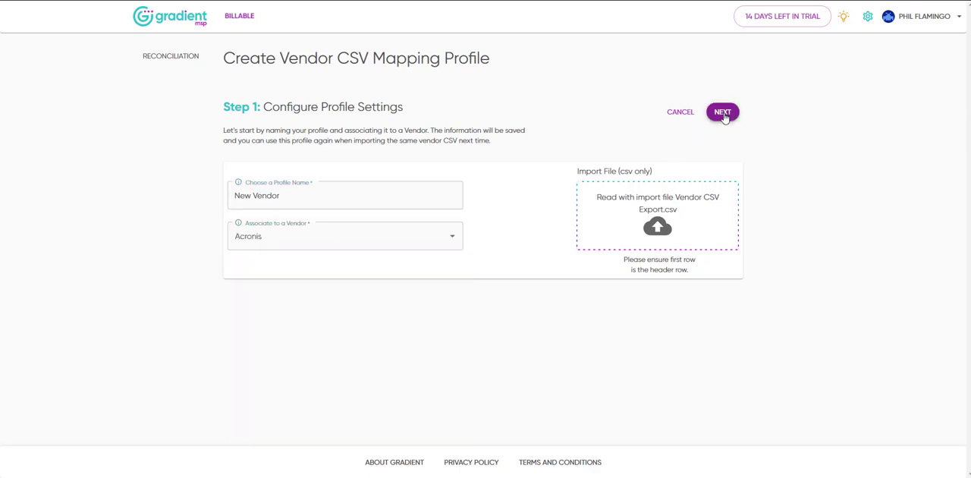
{"action": "left_click", "coordinate": [723, 112]}
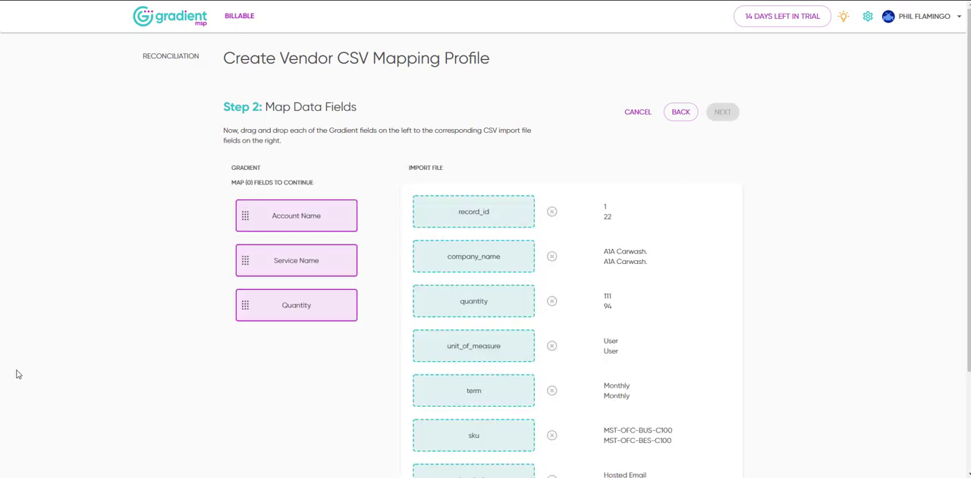
{"action": "mouse_move", "coordinate": [295, 215]}
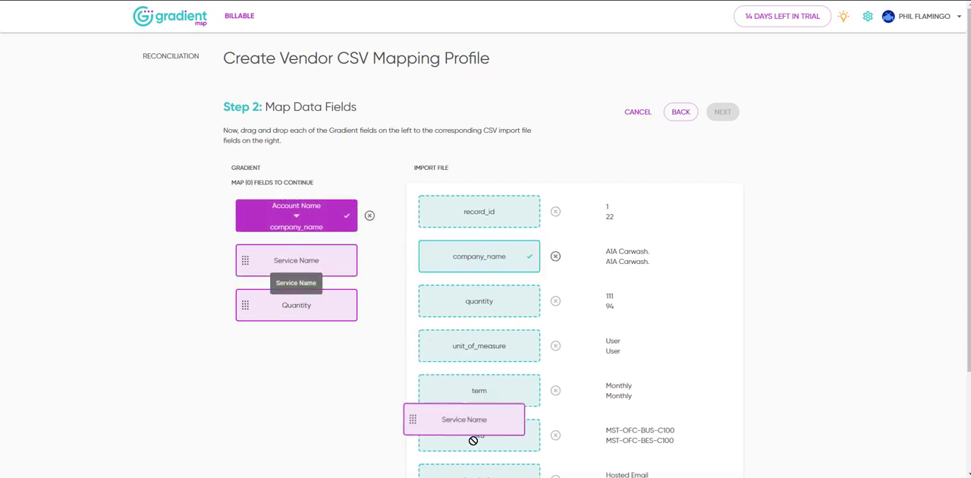
- Map Service Name to description and Quantity to quantity, then continue to account mapping
{"action": "left_click_drag", "start_coordinate": [465, 418], "coordinate": [295, 259]}
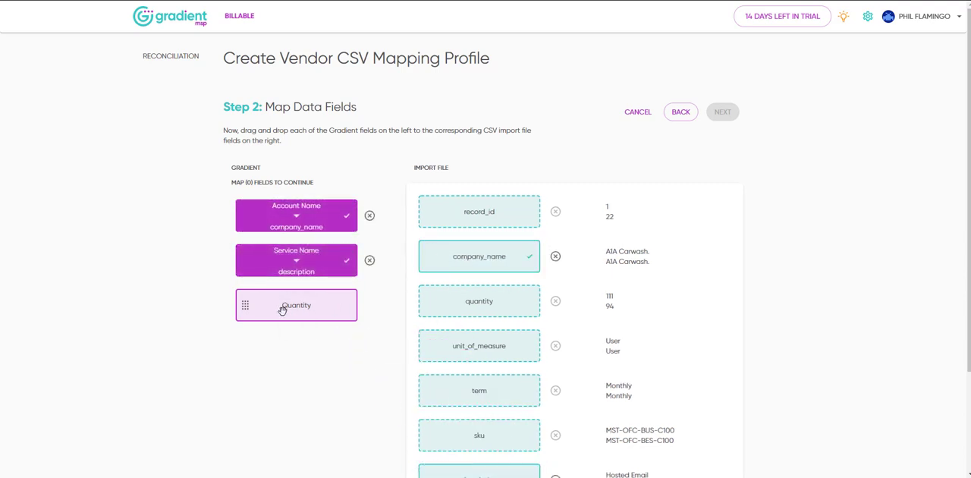
{"action": "left_click_drag", "start_coordinate": [296, 304], "coordinate": [480, 300]}
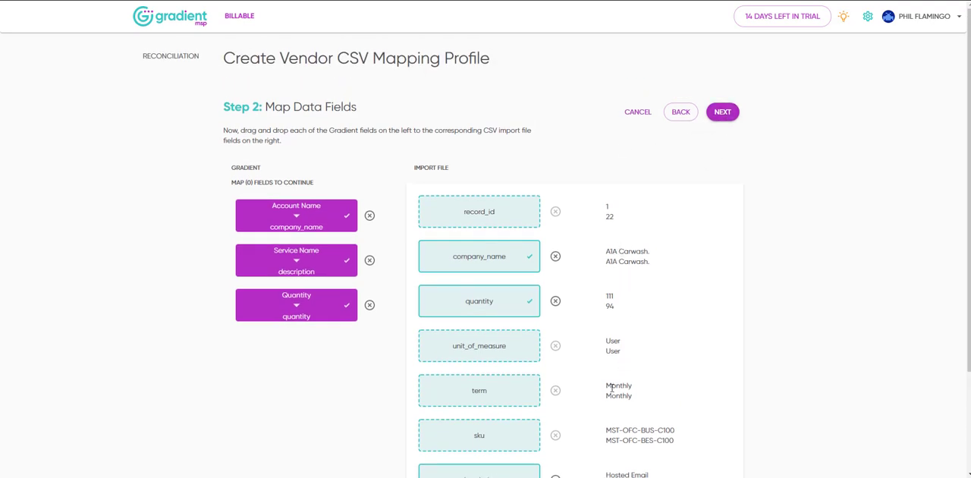
{"action": "mouse_move", "coordinate": [634, 358]}
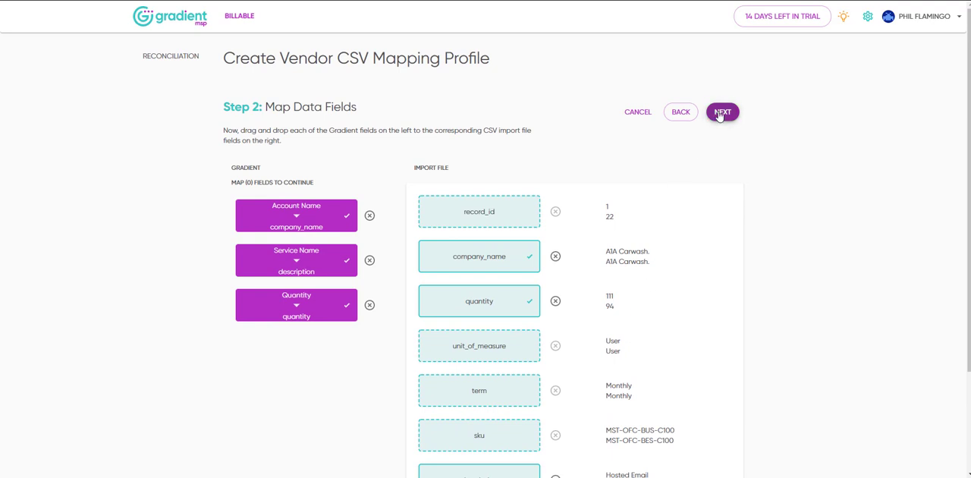
{"action": "left_click", "coordinate": [722, 112]}
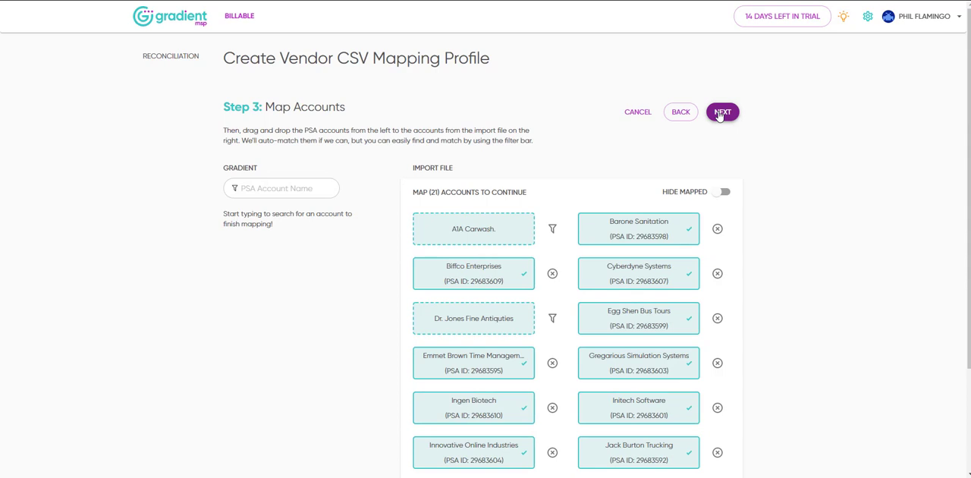
{"action": "mouse_move", "coordinate": [42, 355]}
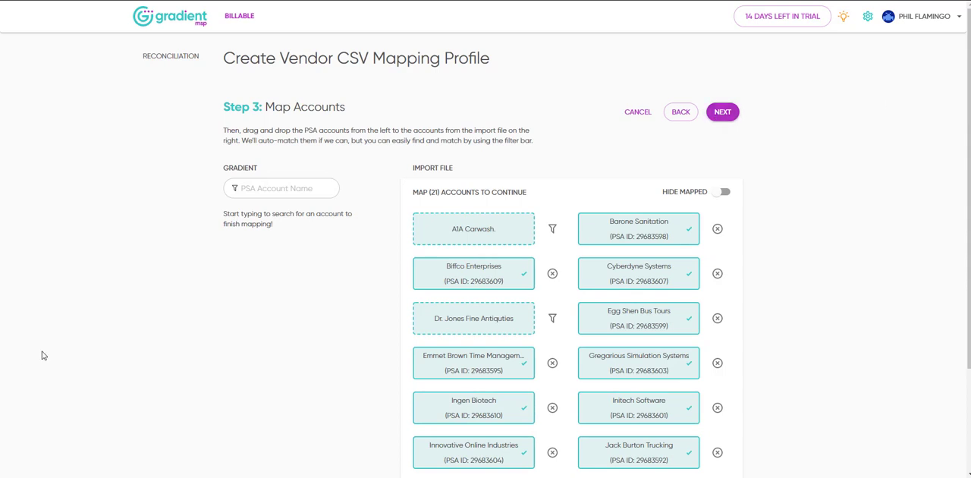
{"action": "mouse_move", "coordinate": [306, 303]}
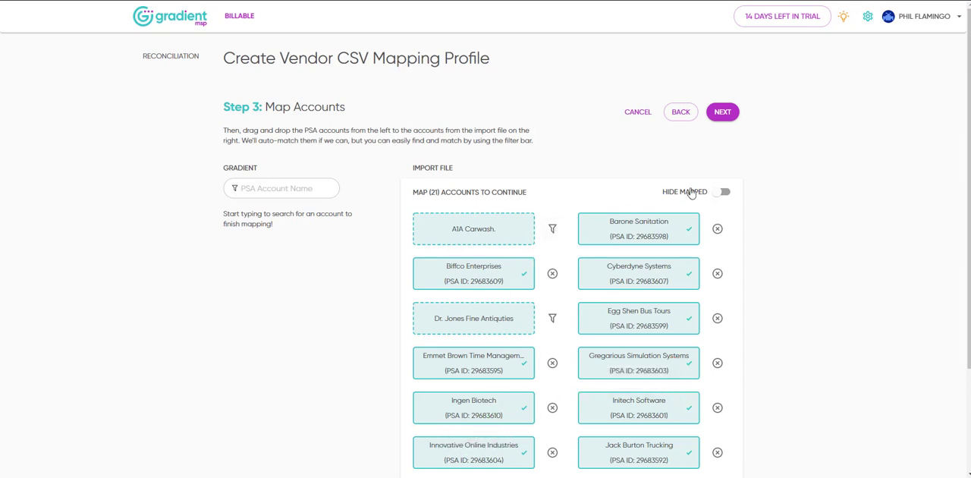
- Hide mapped accounts, search A1A and match A1A Carwash to its import-file account
{"action": "left_click", "coordinate": [722, 192]}
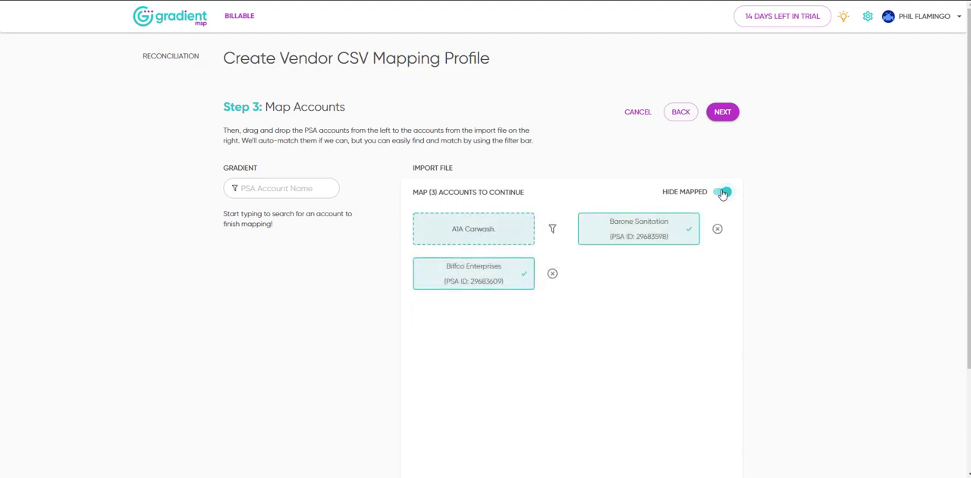
{"action": "left_click", "coordinate": [722, 191]}
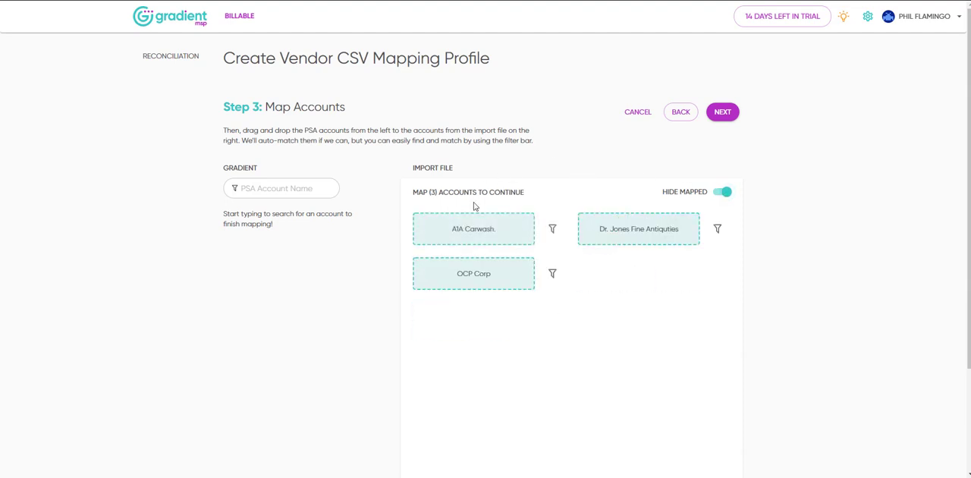
{"action": "left_click", "coordinate": [281, 188]}
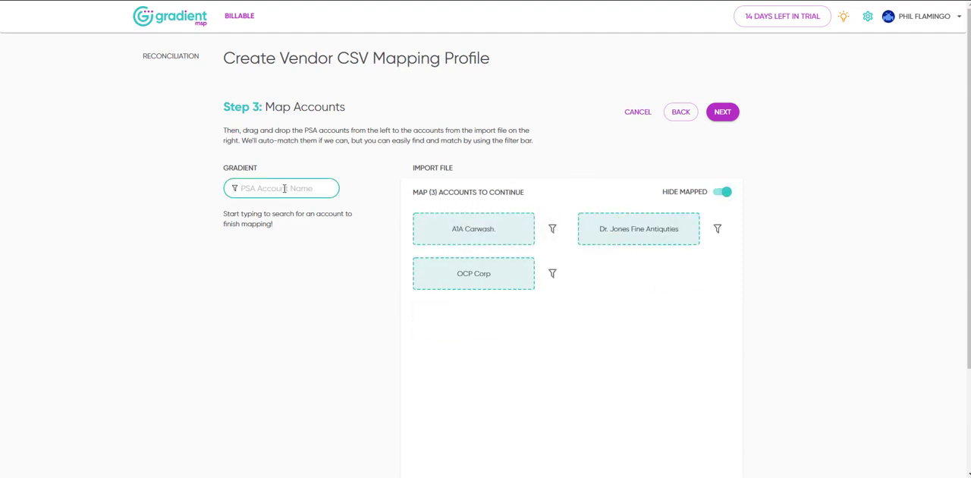
{"action": "type", "text": "A1A"}
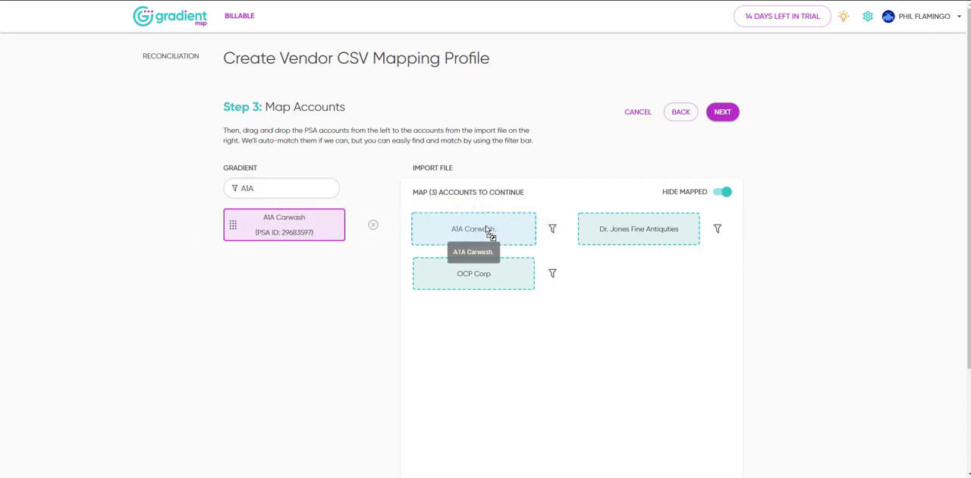
{"action": "left_click_drag", "start_coordinate": [284, 225], "coordinate": [473, 227]}
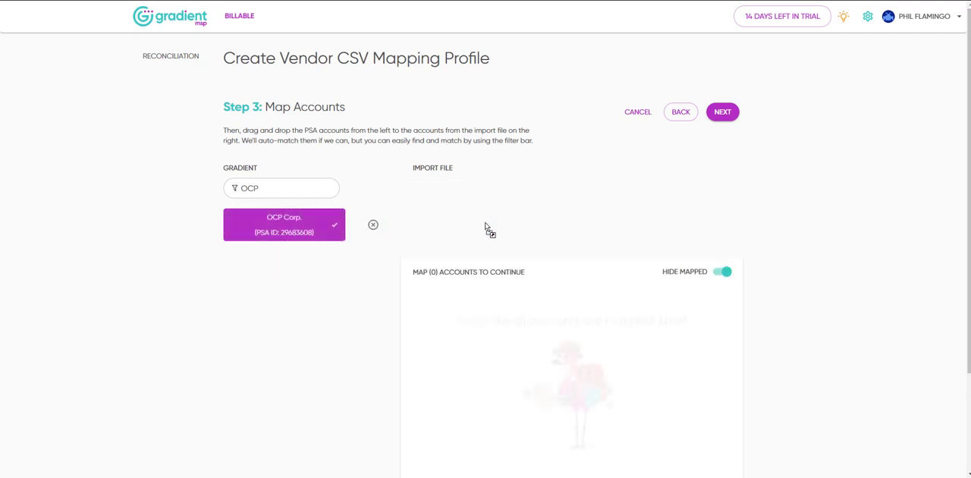
- Finish the remaining account matches and advance to Step 4, mapping services
{"action": "left_click", "coordinate": [722, 112]}
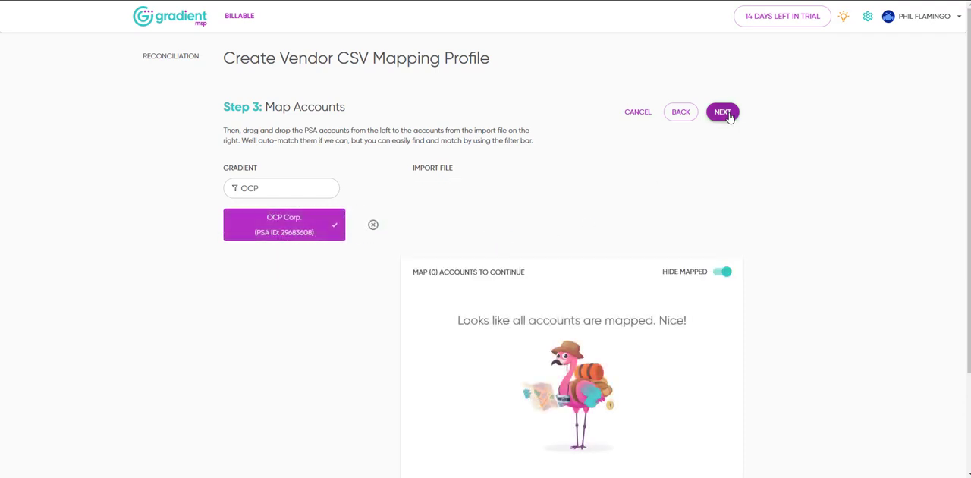
{"action": "left_click", "coordinate": [722, 112]}
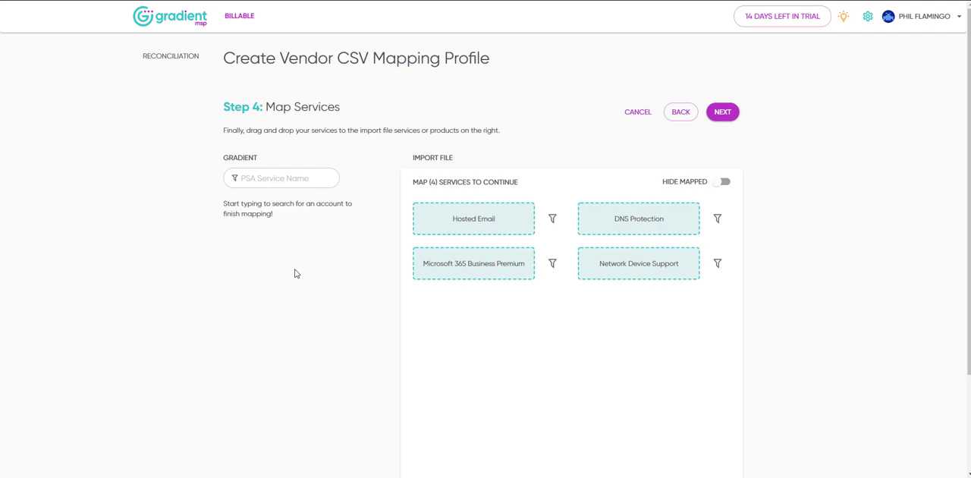
{"action": "mouse_move", "coordinate": [552, 218]}
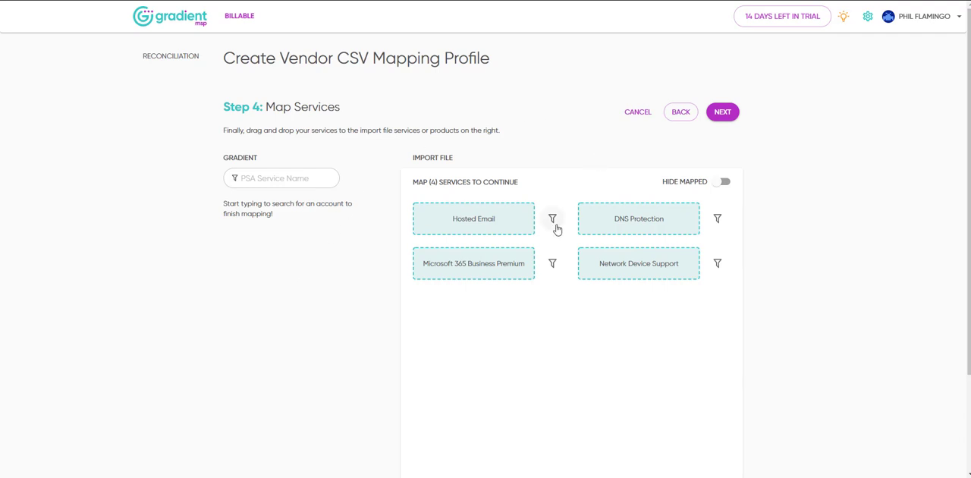
{"action": "mouse_move", "coordinate": [555, 221]}
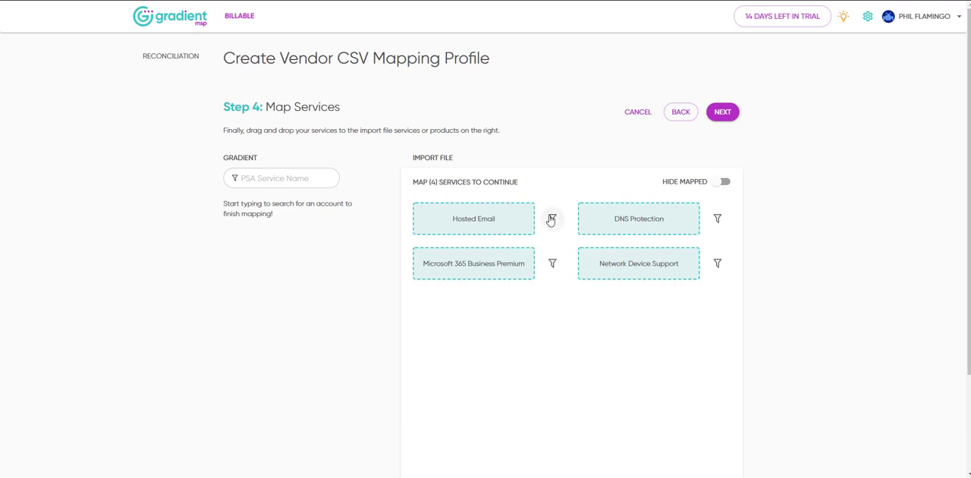
- Map Hosted Email, Microsoft 365 Premium, DNS Protection and Network Device Support to their PSA services, then advance to Step 5
{"action": "type", "text": "Hosted"}
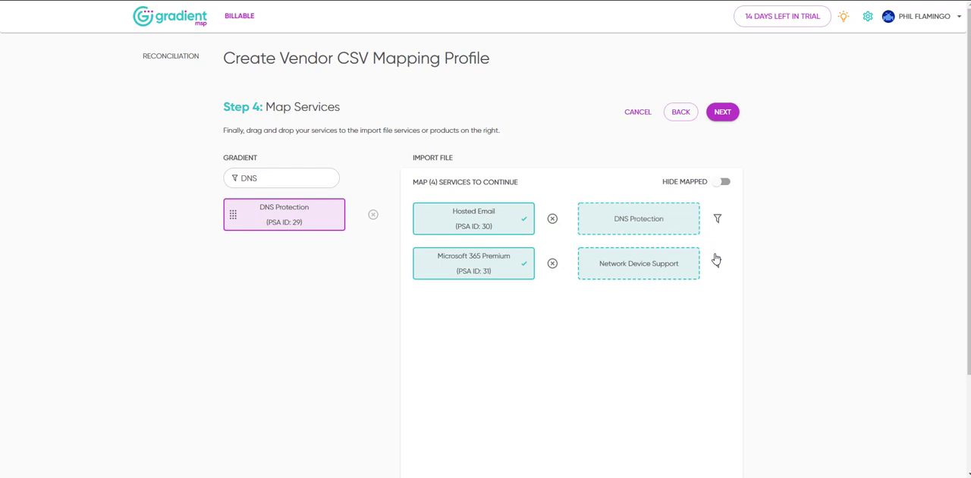
{"action": "left_click_drag", "start_coordinate": [284, 214], "coordinate": [638, 273]}
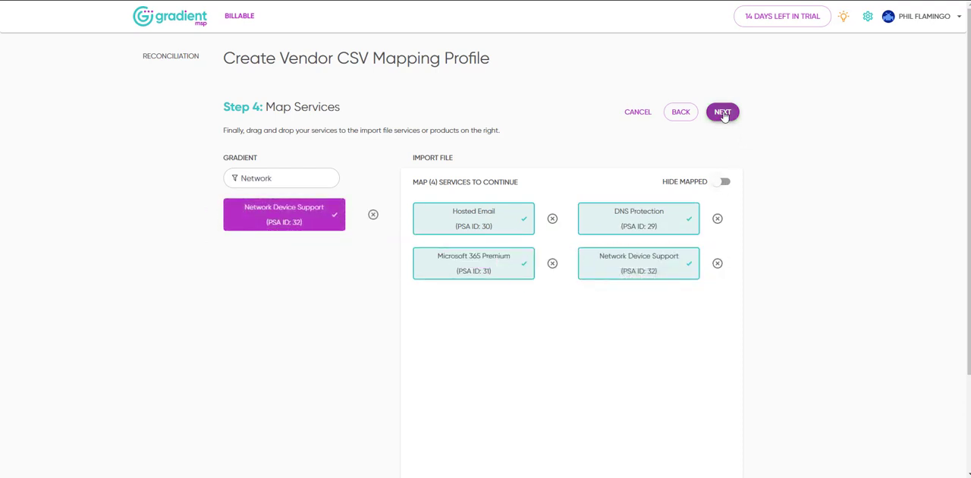
{"action": "left_click", "coordinate": [722, 113]}
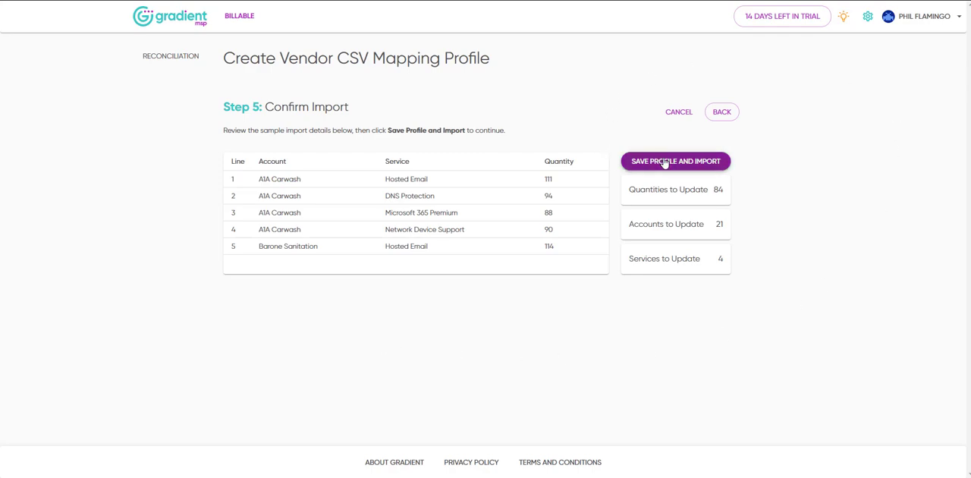
- Save the profile, run the import, and review the resulting quantity updates in Service Reconciliation
{"action": "left_click", "coordinate": [675, 161]}
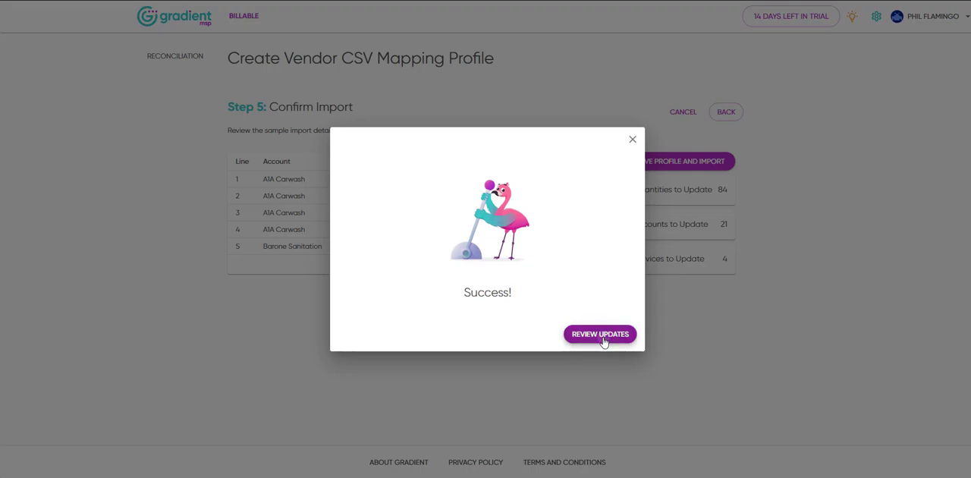
{"action": "left_click", "coordinate": [599, 334]}
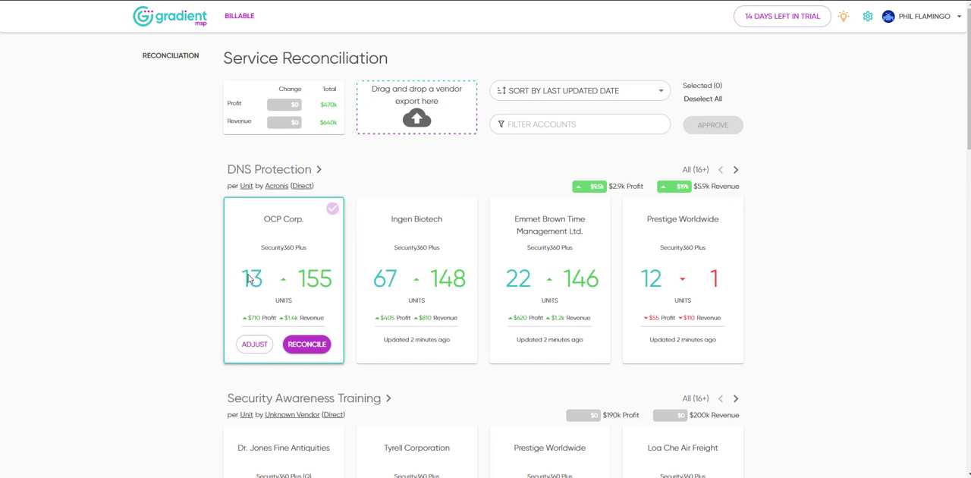
{"action": "mouse_move", "coordinate": [328, 289]}
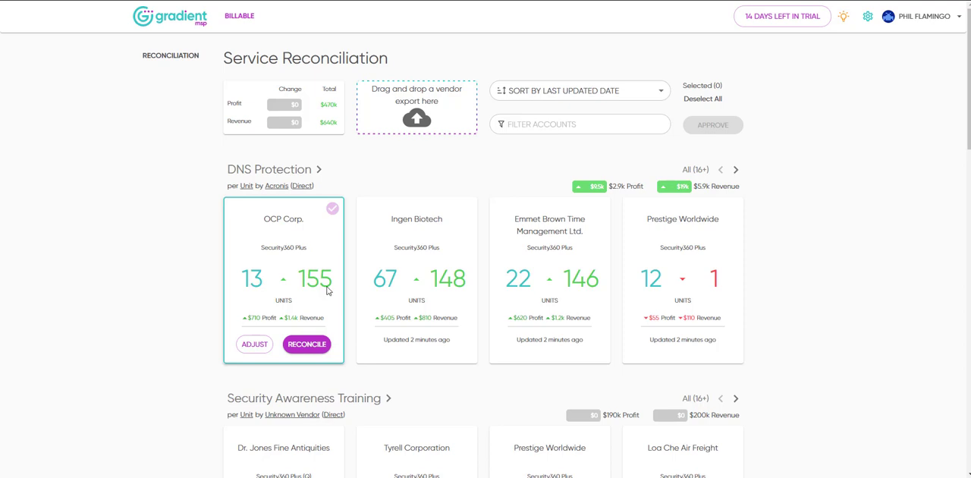
{"action": "mouse_move", "coordinate": [316, 294]}
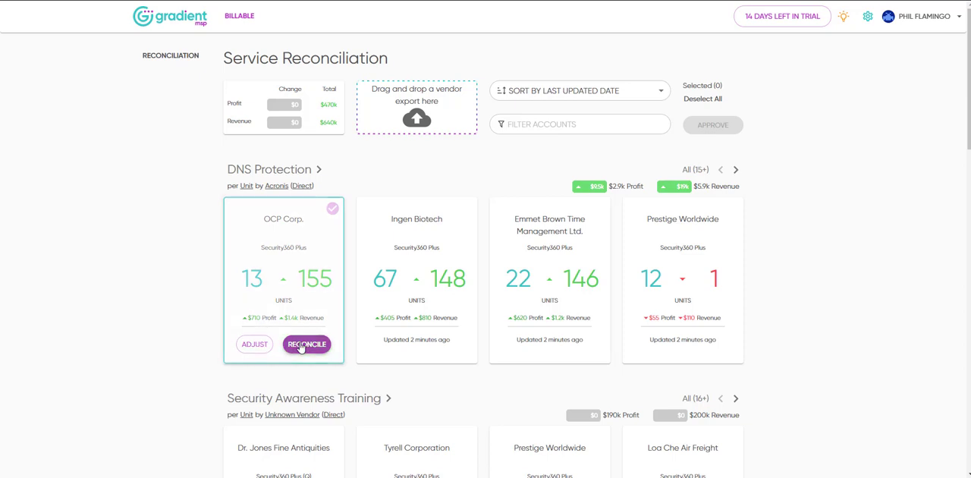
- Reconcile OCP Corp's DNS Protection quantity and approve Ingen Biotech, Emmett Brown, Prestige Worldwide and Innovative Online Industries
{"action": "left_click", "coordinate": [307, 343]}
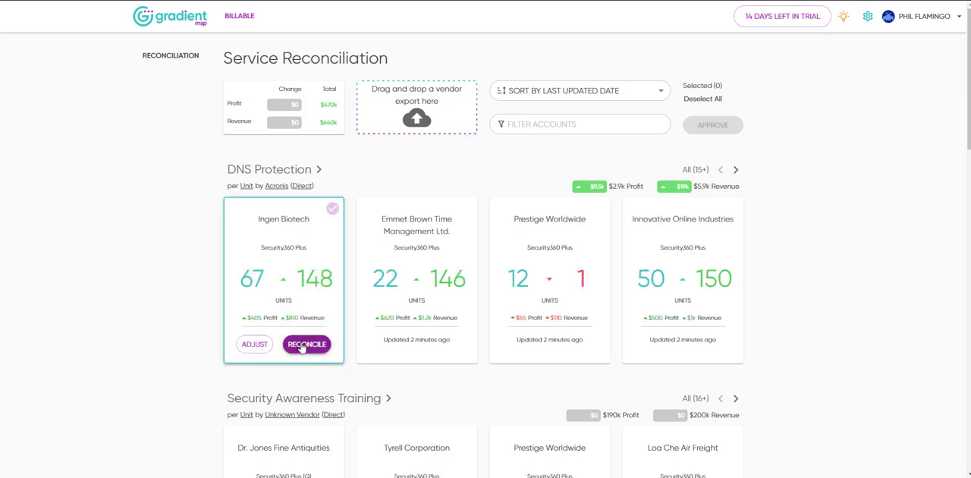
{"action": "left_click", "coordinate": [307, 343]}
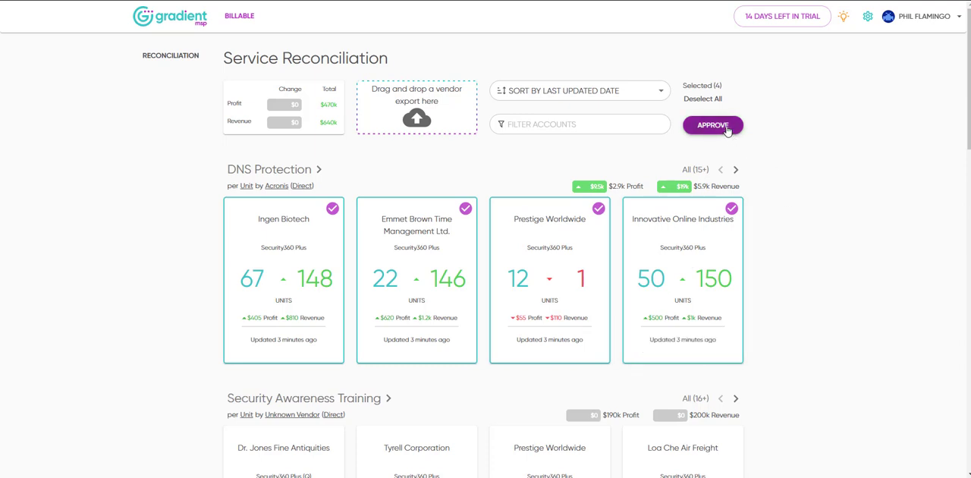
{"action": "left_click", "coordinate": [713, 124]}
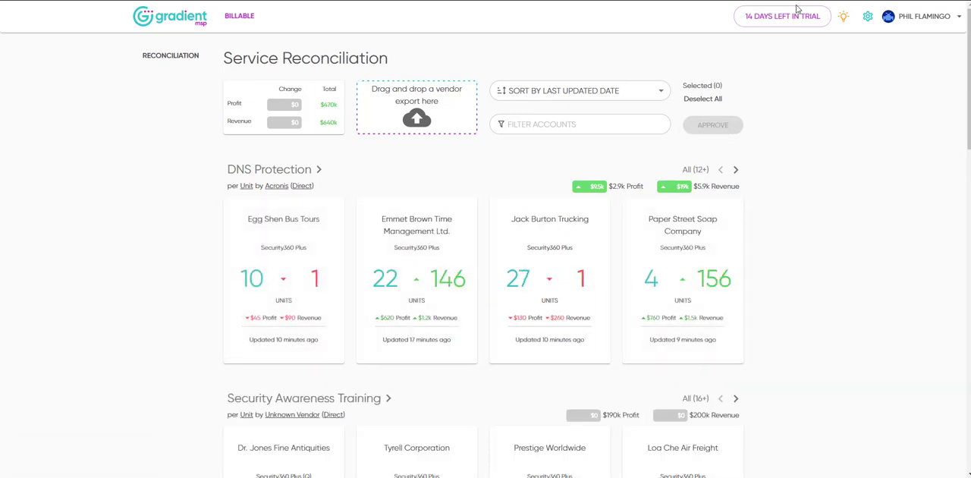
- Bring up the Datto Autotask Integration Configuration page from the settings gear's PSA Configuration option
{"action": "left_click", "coordinate": [876, 15]}
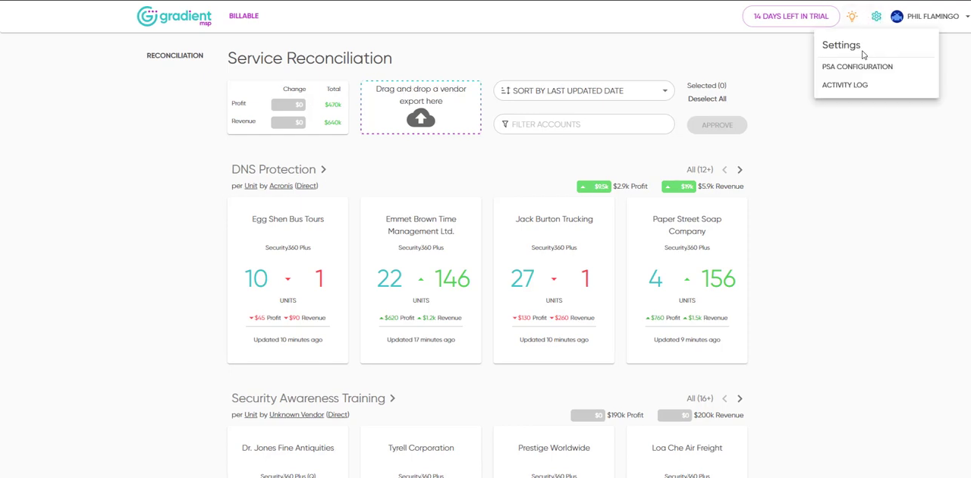
{"action": "left_click", "coordinate": [857, 66]}
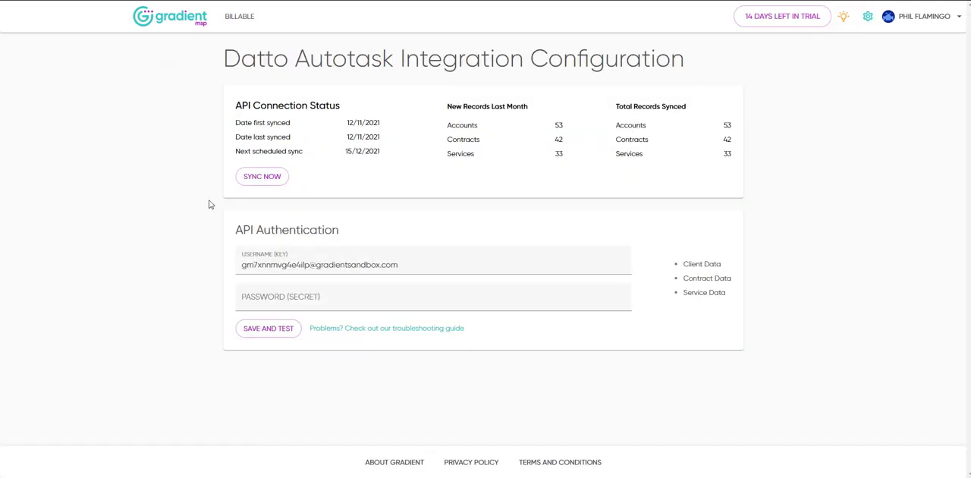
{"action": "mouse_move", "coordinate": [214, 189]}
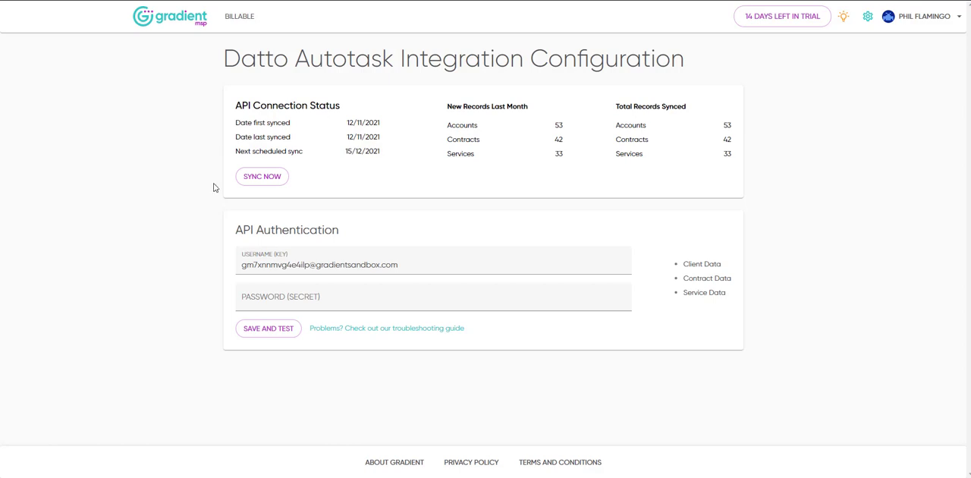
{"action": "mouse_move", "coordinate": [212, 218]}
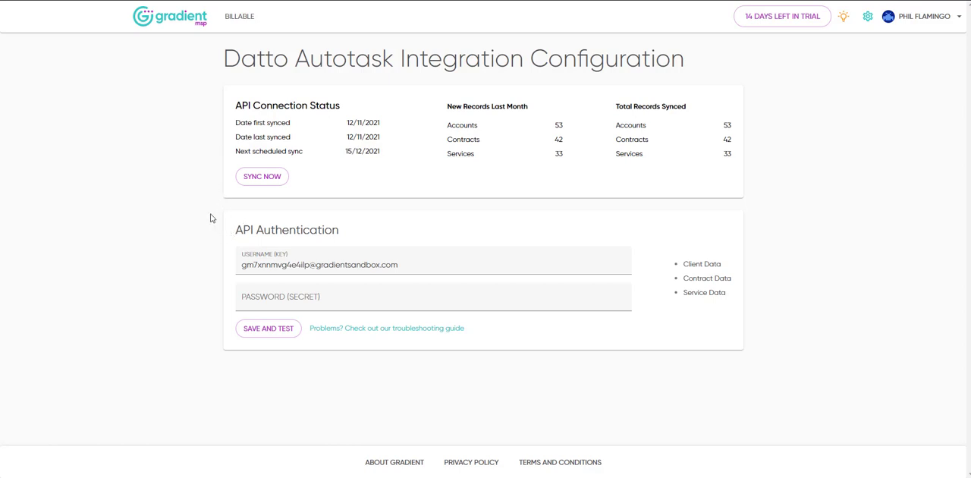
{"action": "mouse_move", "coordinate": [388, 191]}
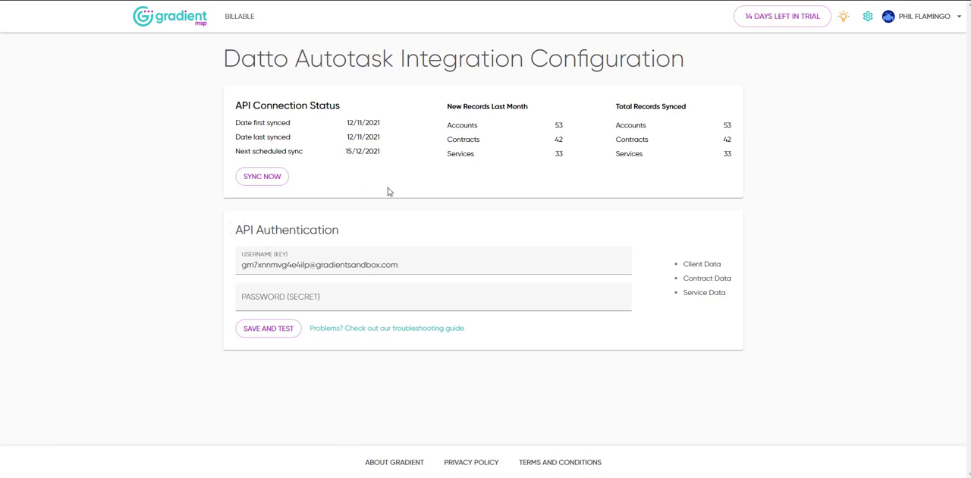
{"action": "mouse_move", "coordinate": [722, 170]}
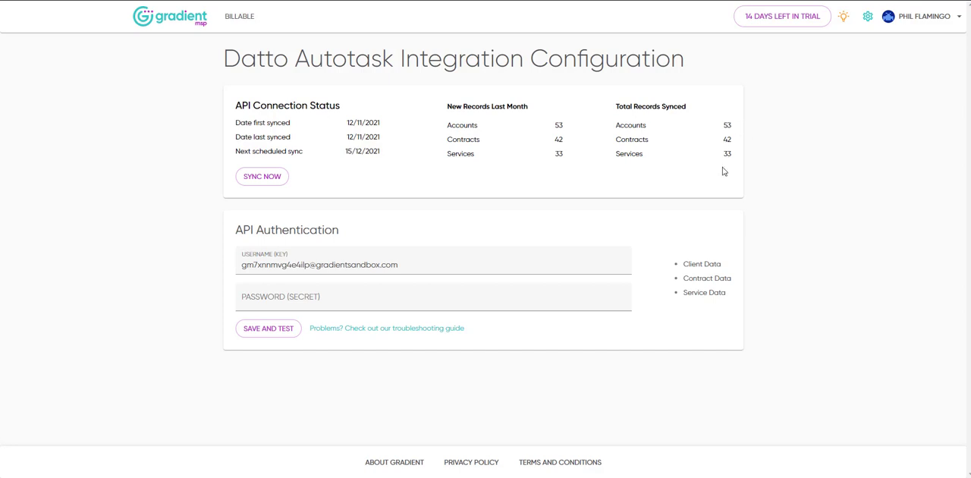
{"action": "mouse_move", "coordinate": [414, 186]}
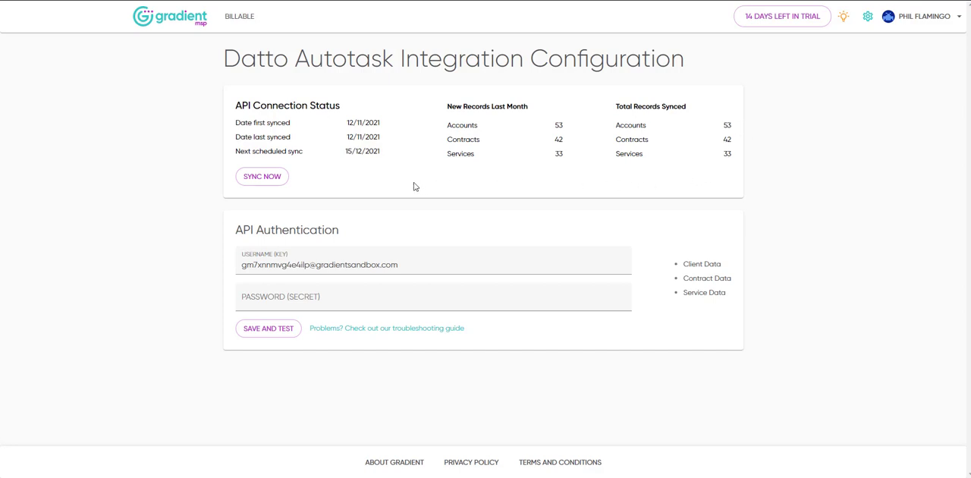
{"action": "mouse_move", "coordinate": [245, 198]}
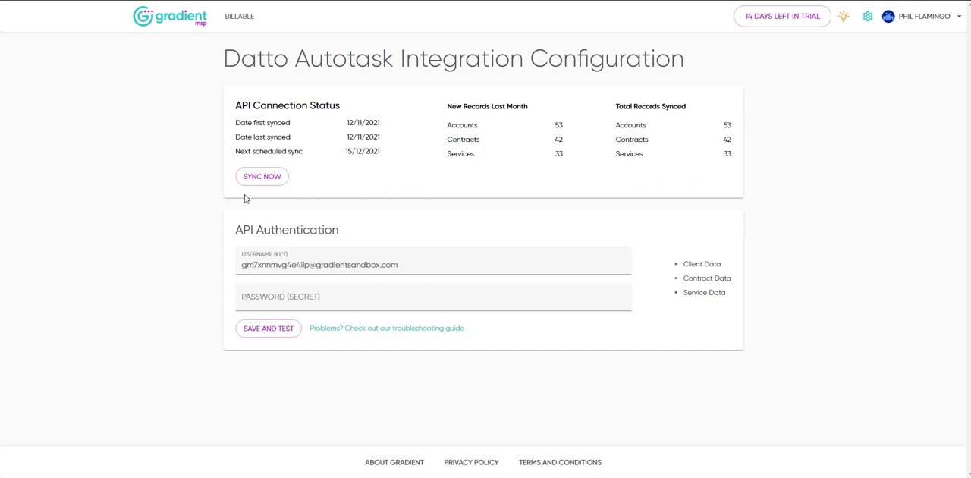
{"action": "mouse_move", "coordinate": [261, 180]}
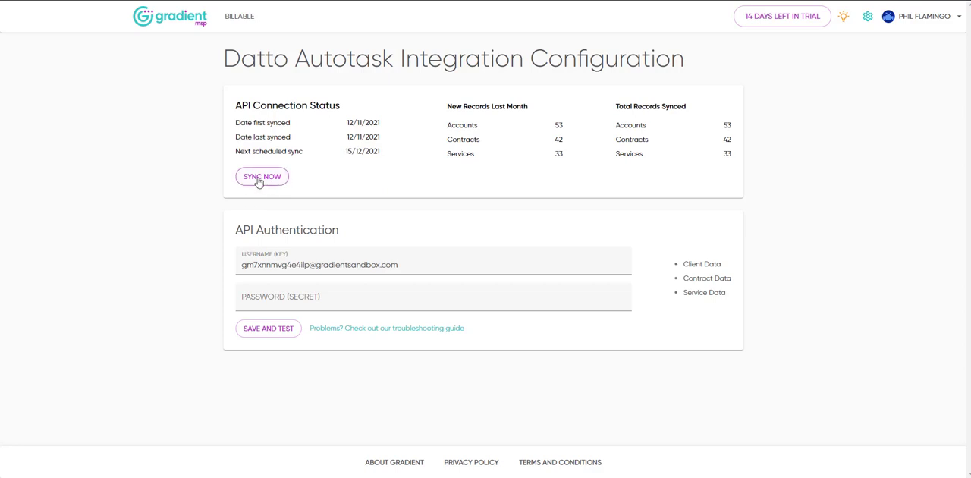